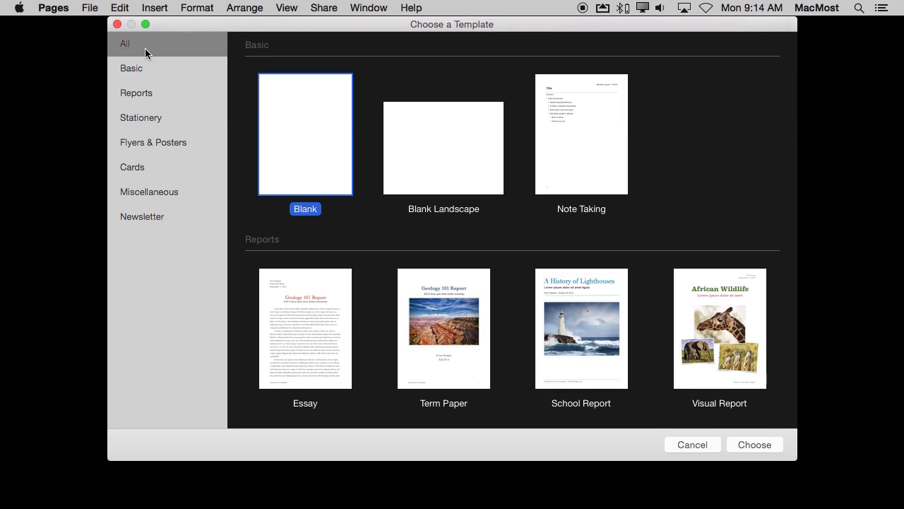
pyautogui.moveTo(260, 303)
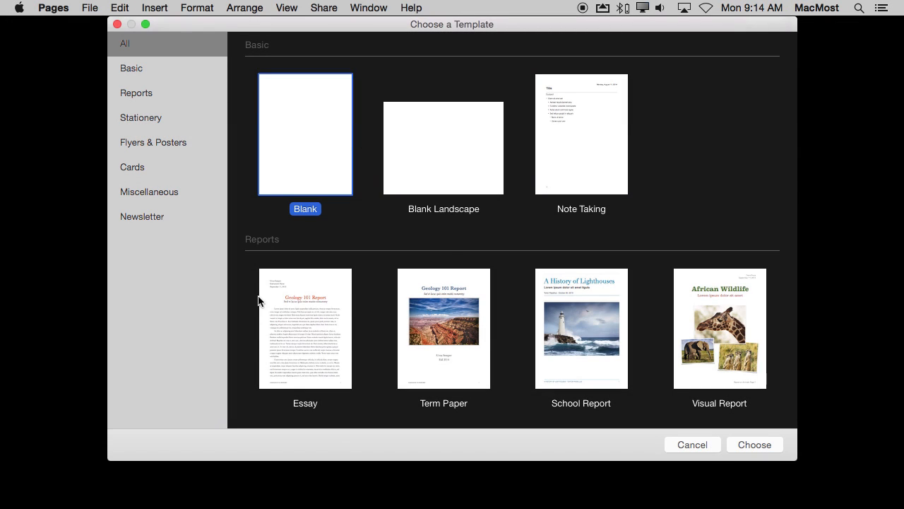
pyautogui.moveTo(370, 371)
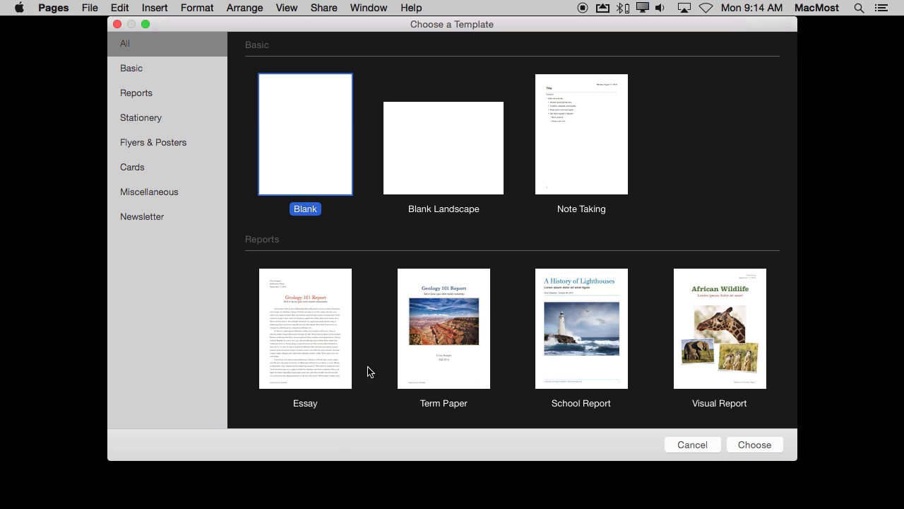
# - Replace the sender name placeholder with Gary Rosenzweig
pyautogui.scroll(-3)
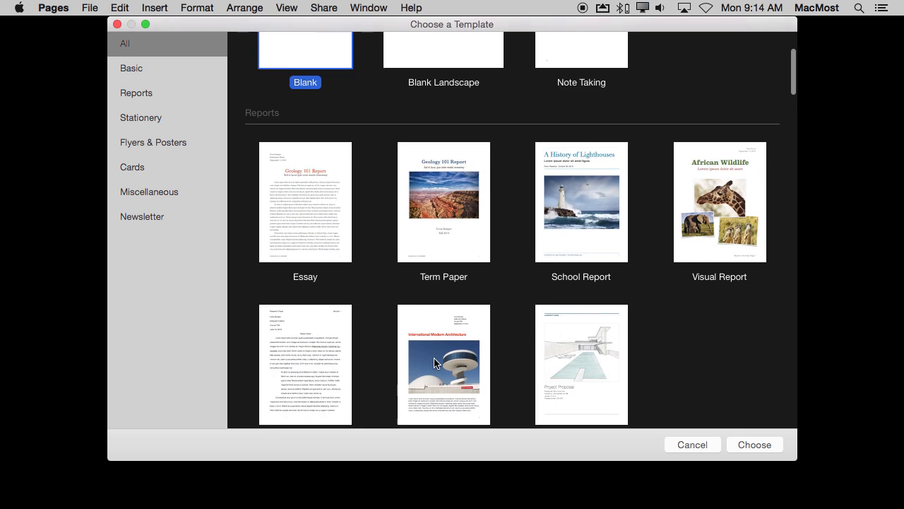
pyautogui.scroll(-3)
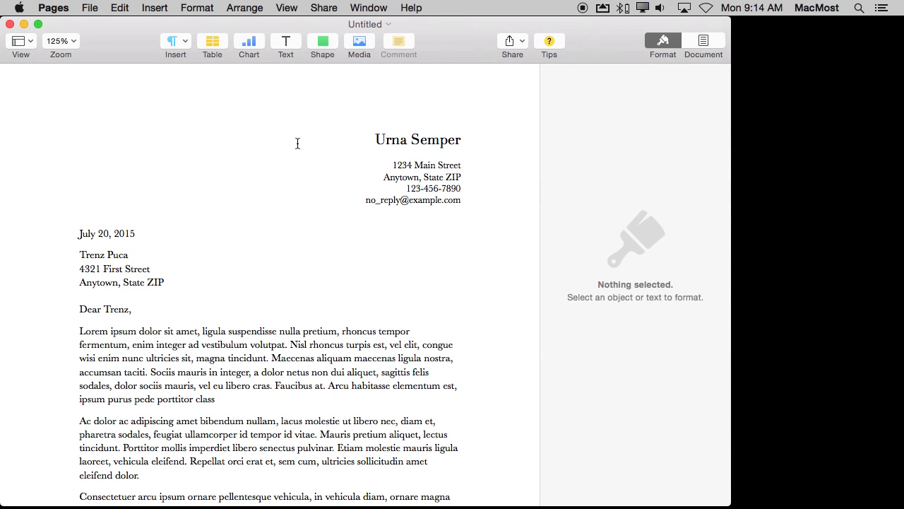
pyautogui.moveTo(198, 455)
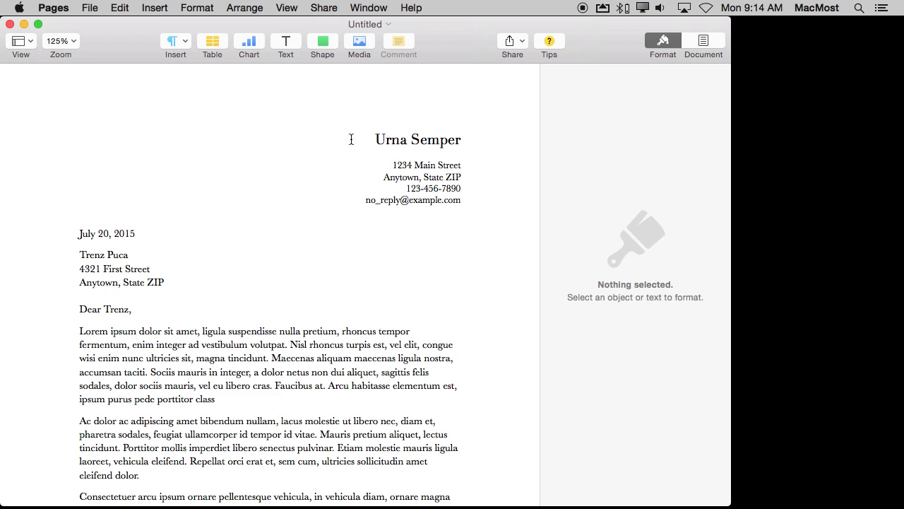
pyautogui.click(418, 140)
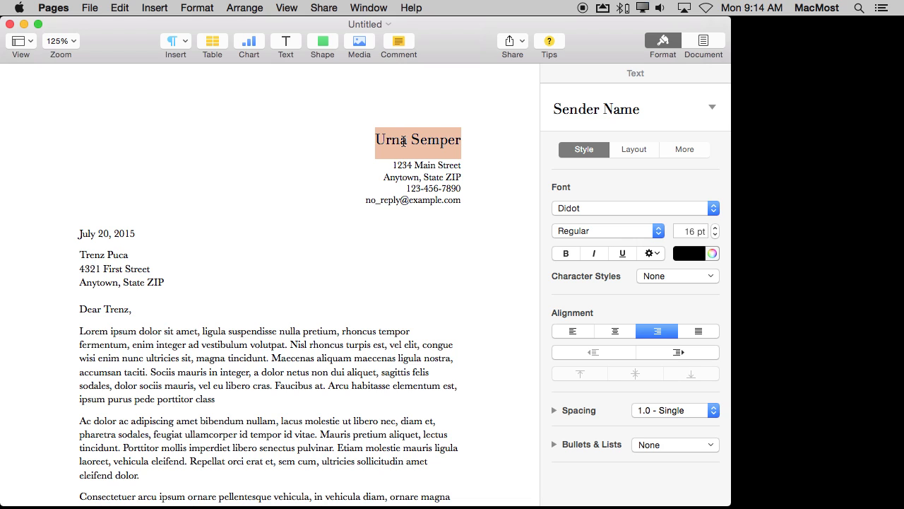
pyautogui.write('G')
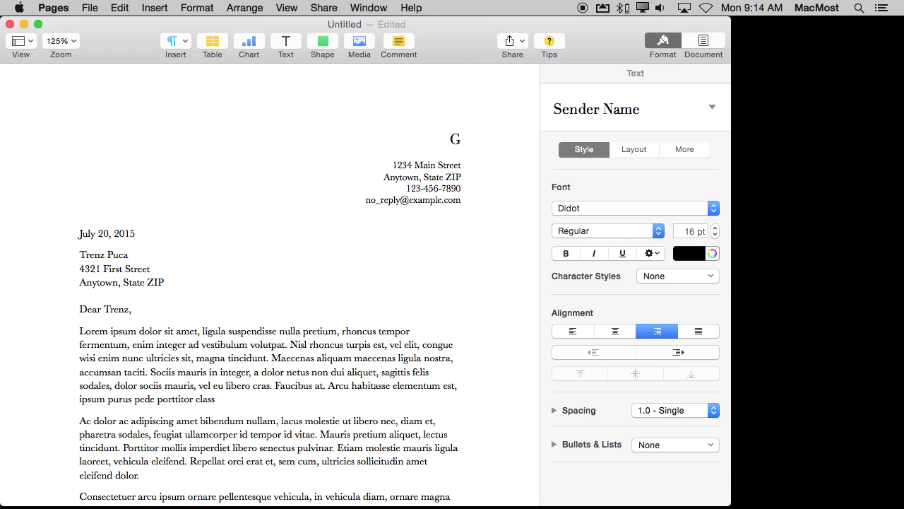
pyautogui.write('ary')
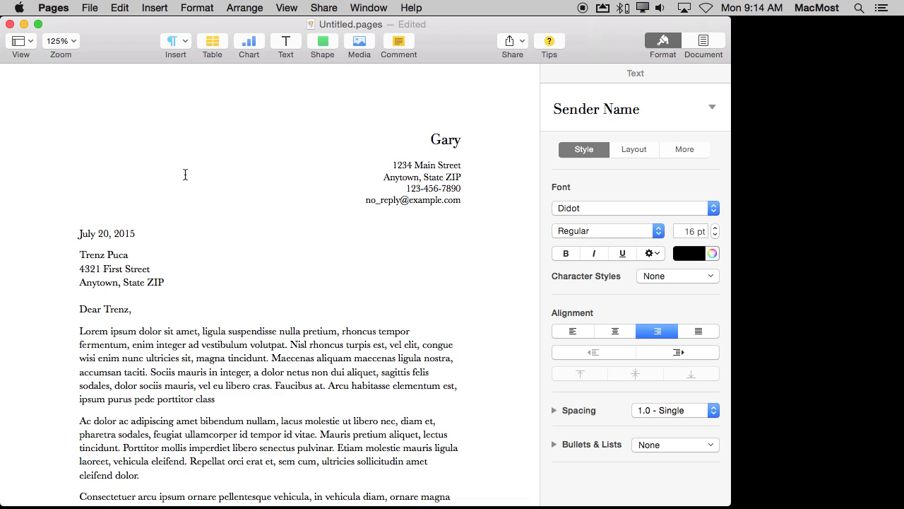
# - Replace the street and city lines with 123 Street Road and Denver, CO
pyautogui.click(104, 255)
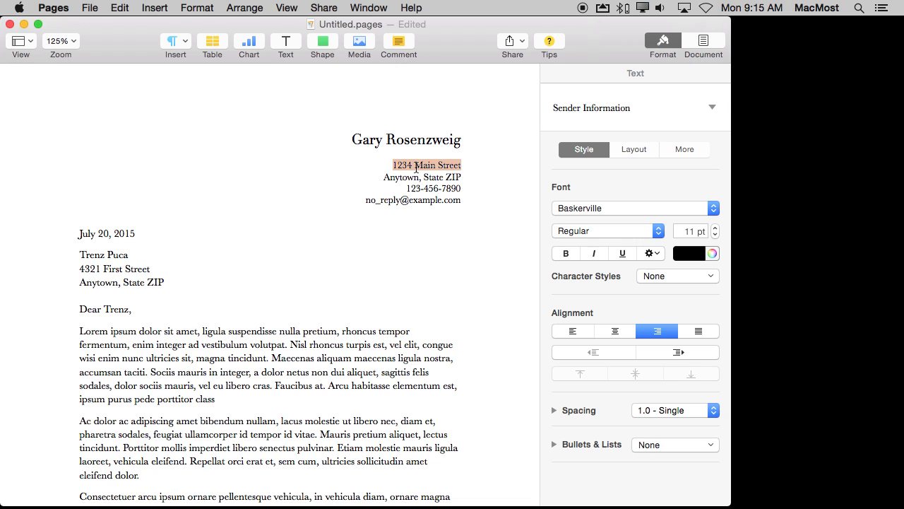
pyautogui.write('123 S')
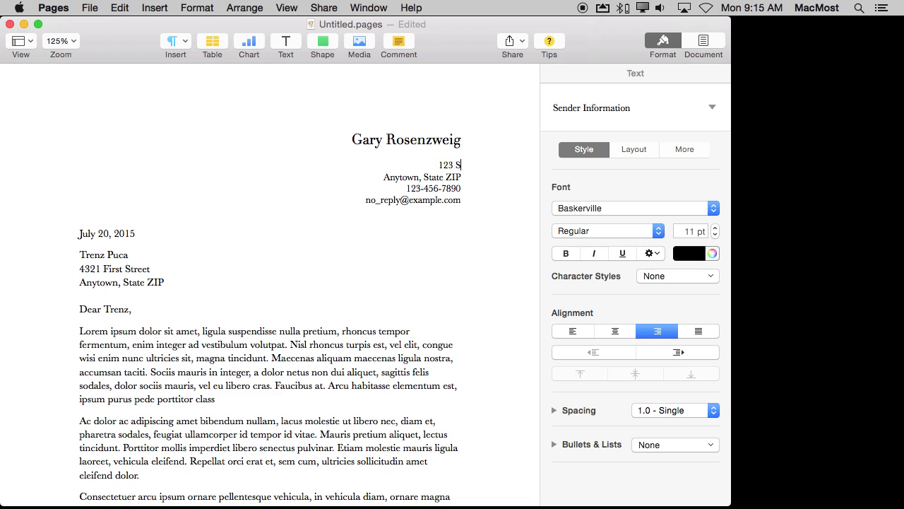
pyautogui.write('treet Road')
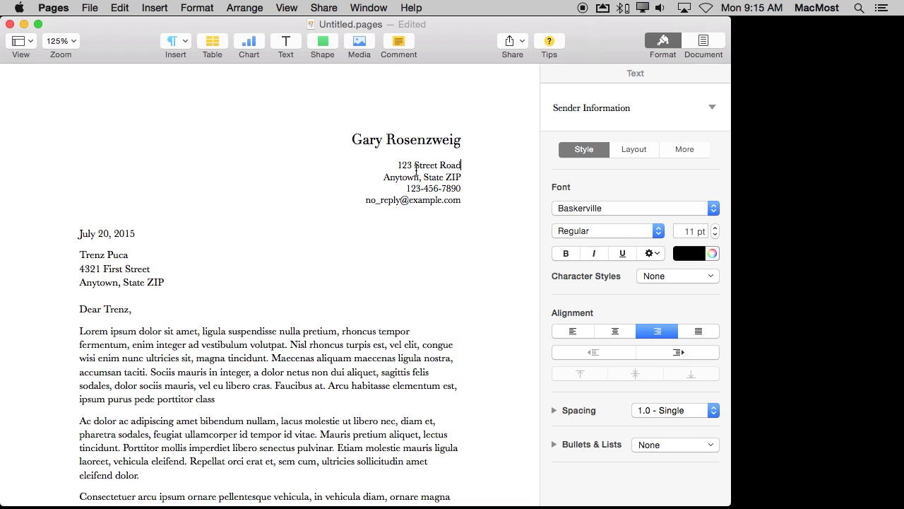
pyautogui.tripleClick(421, 176)
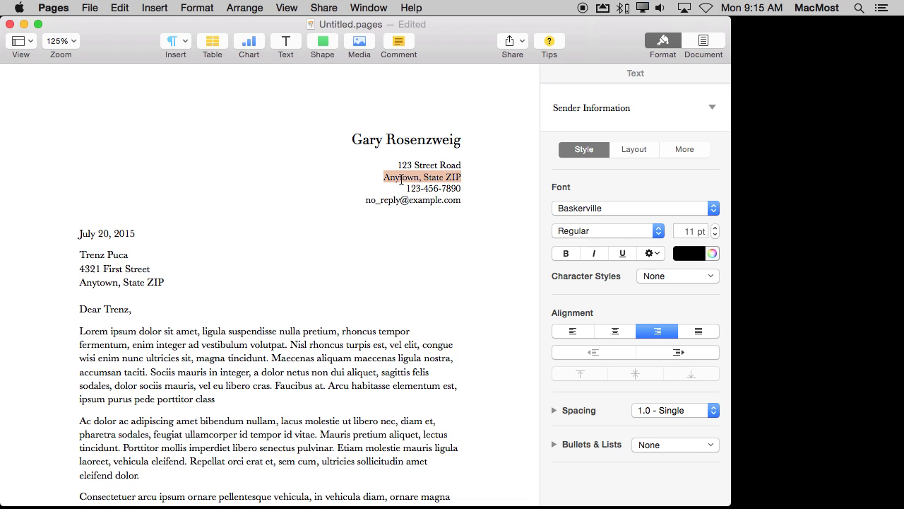
pyautogui.write('Denver, CO')
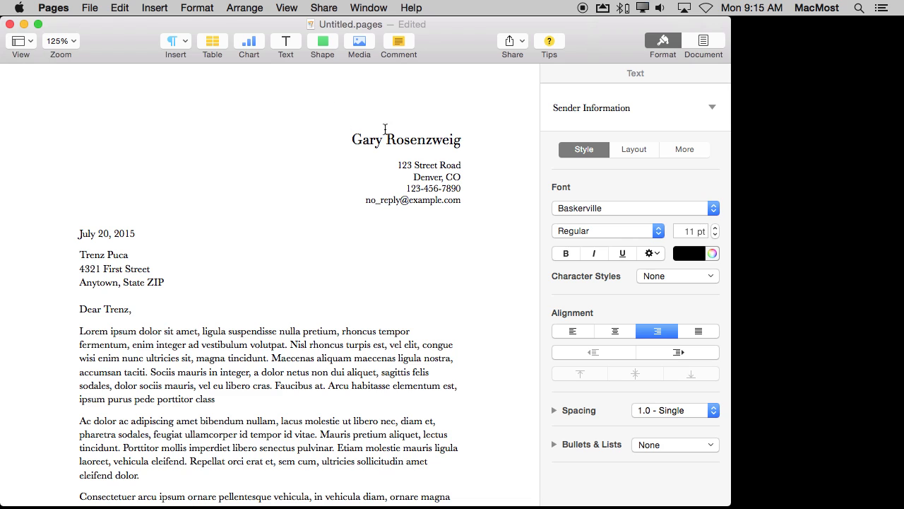
pyautogui.moveTo(407, 188)
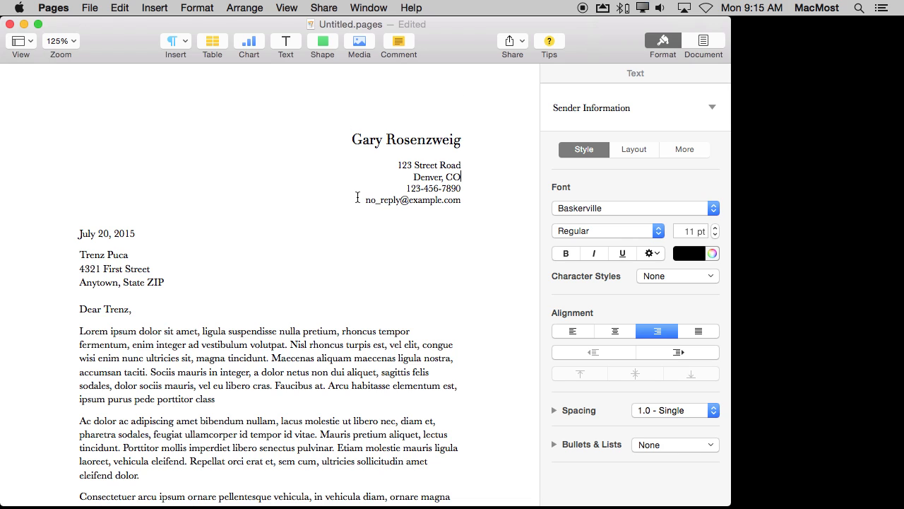
# - Save the letter as a template named My Letter in the Template Chooser
pyautogui.click(87, 9)
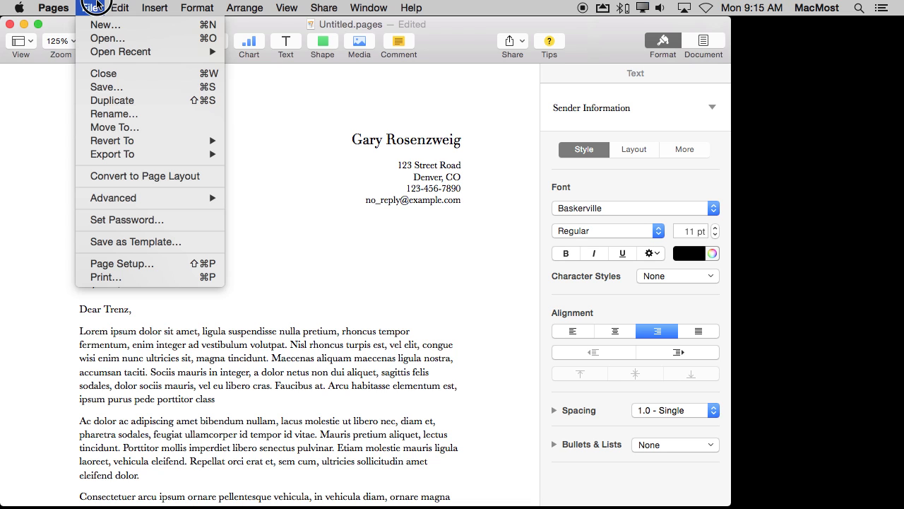
pyautogui.moveTo(110, 242)
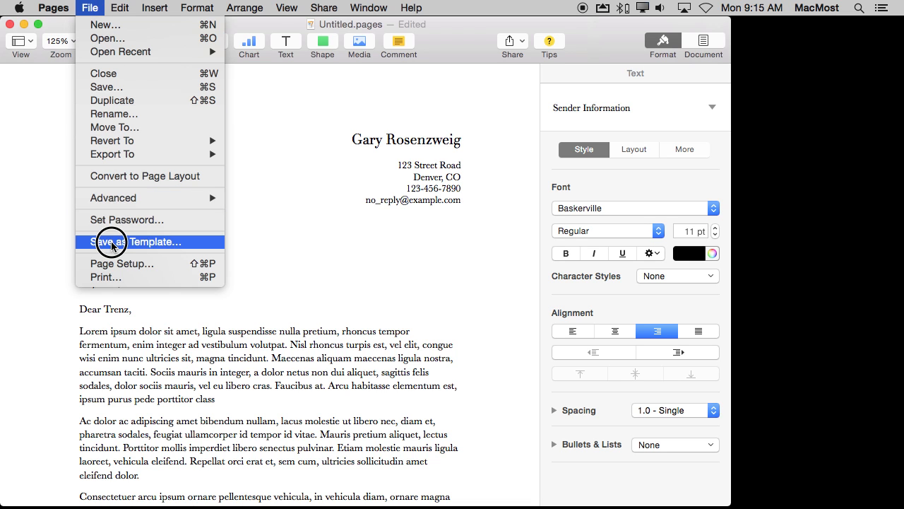
pyautogui.click(111, 241)
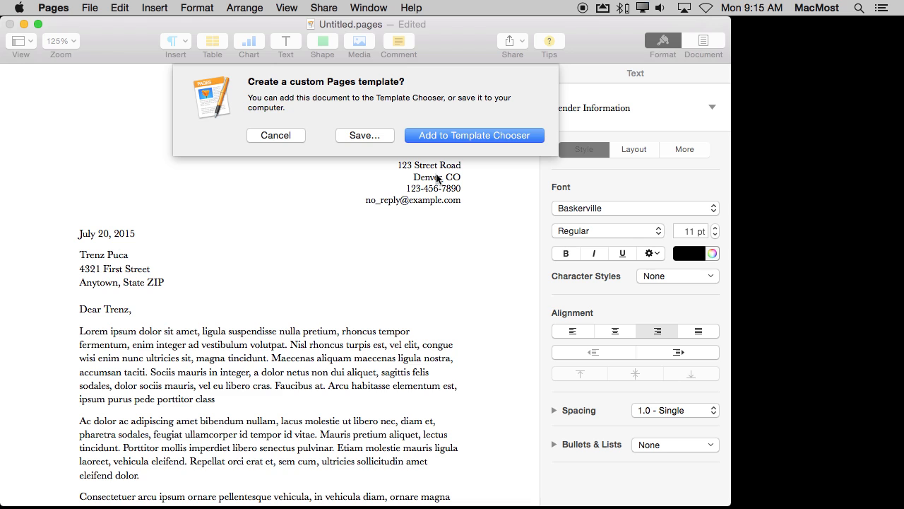
pyautogui.click(473, 136)
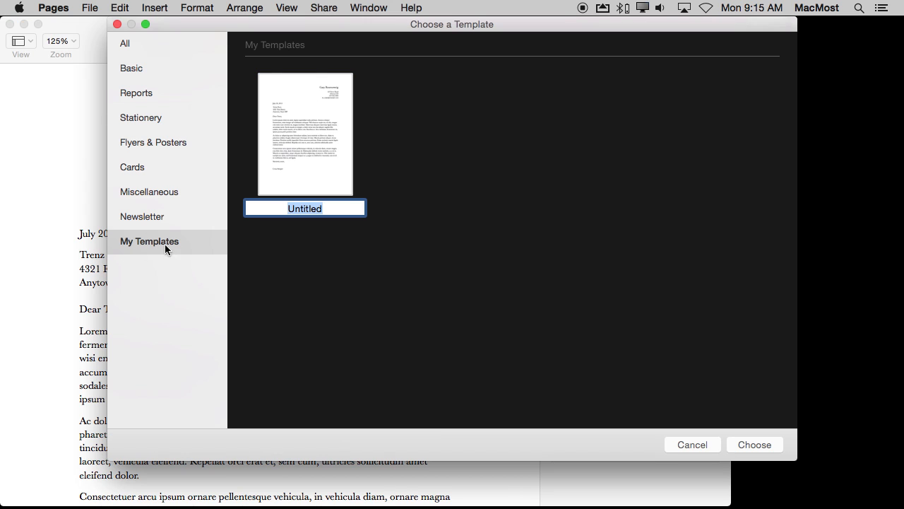
pyautogui.moveTo(150, 96)
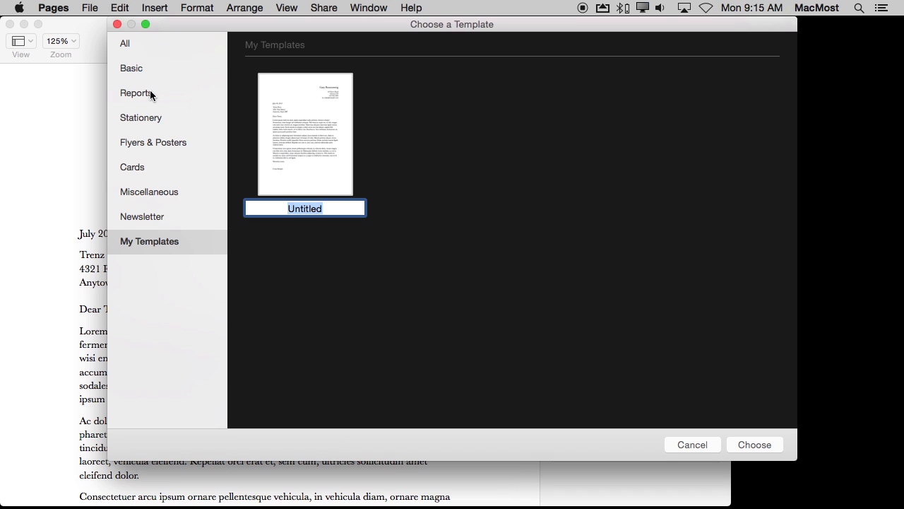
pyautogui.moveTo(147, 245)
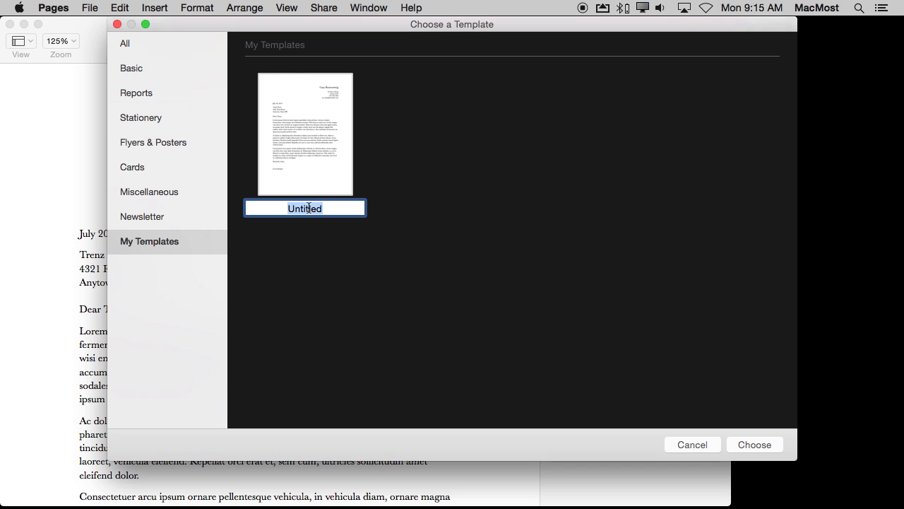
pyautogui.write('My Letter')
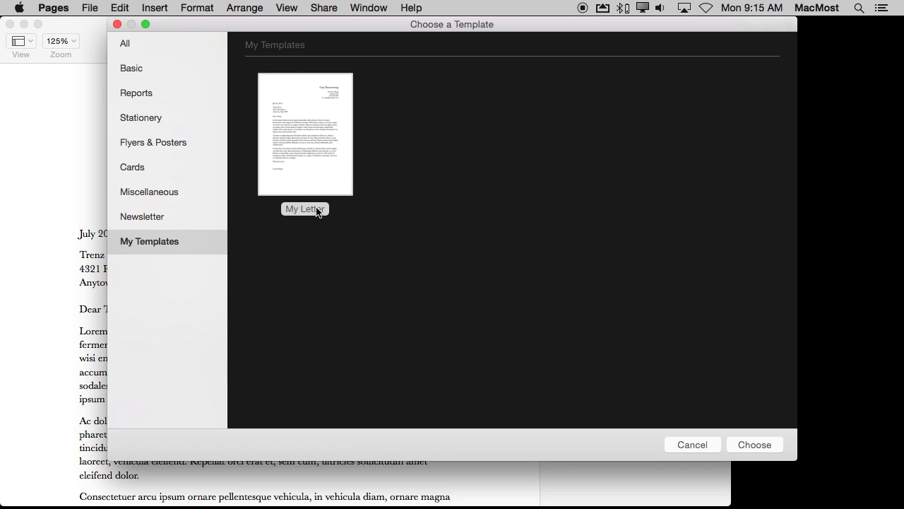
pyautogui.click(755, 443)
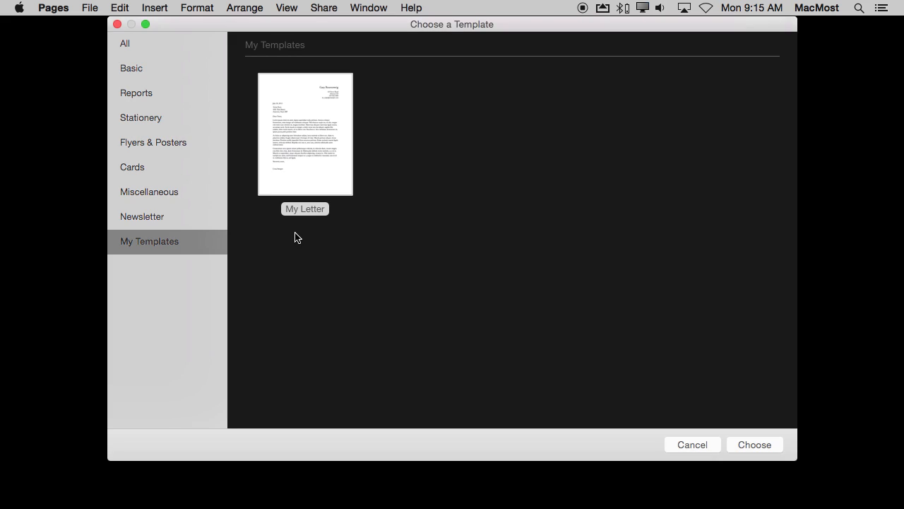
pyautogui.click(125, 42)
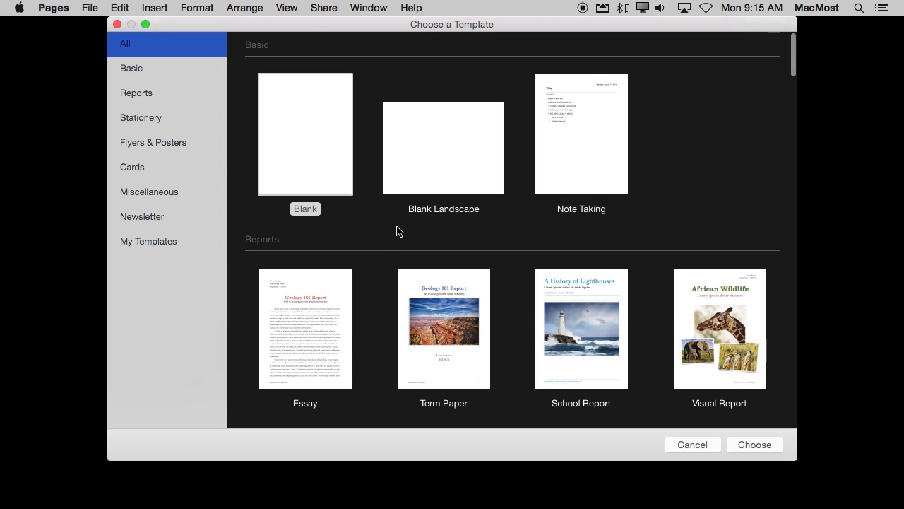
pyautogui.moveTo(226, 260)
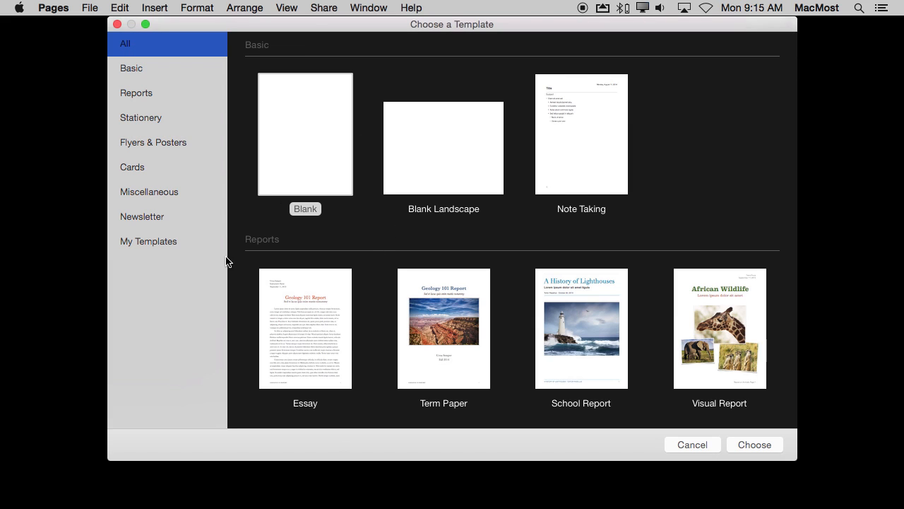
pyautogui.scroll(-3)
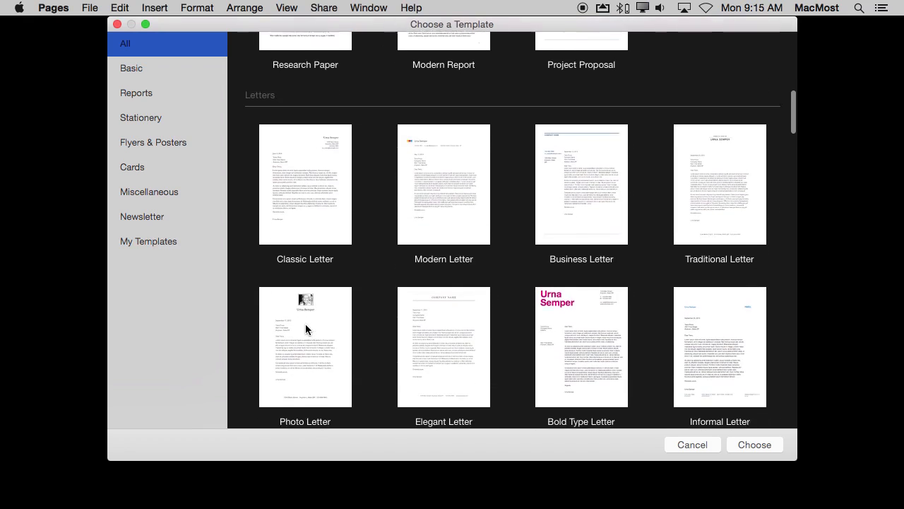
pyautogui.scroll(-3)
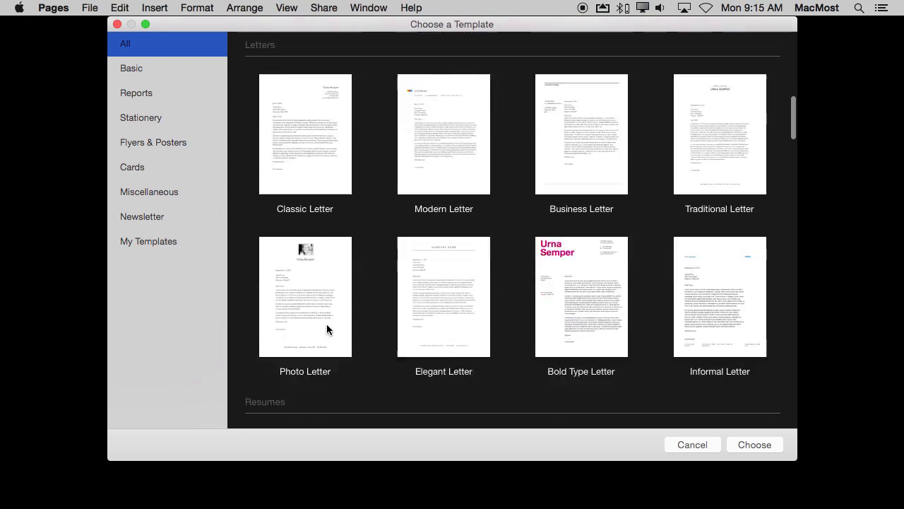
pyautogui.scroll(-3)
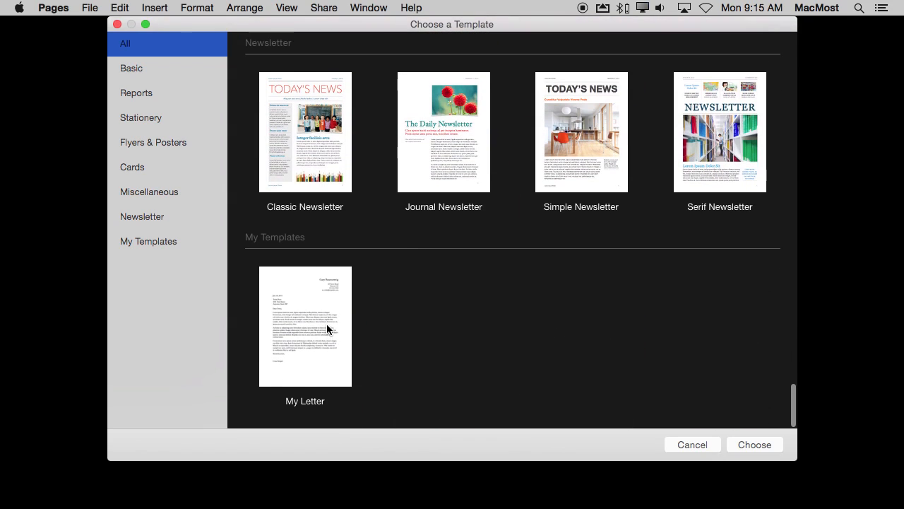
pyautogui.click(149, 240)
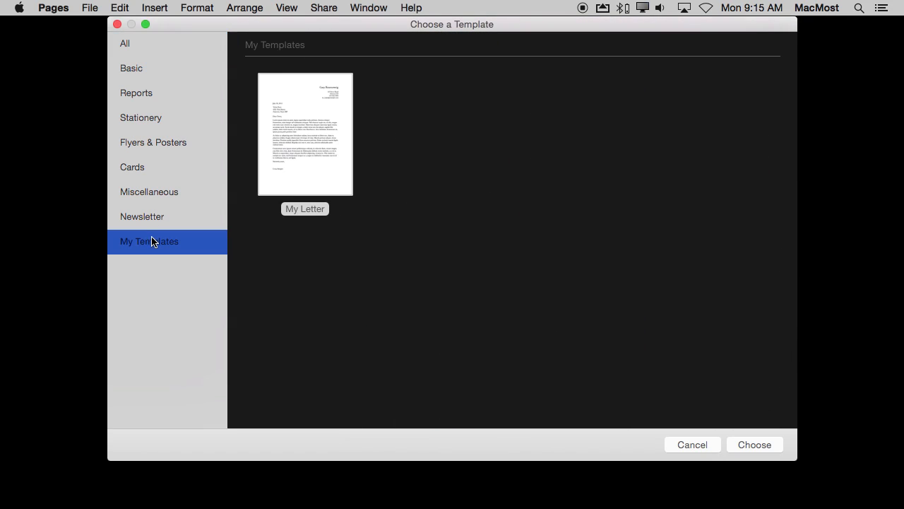
pyautogui.click(306, 134)
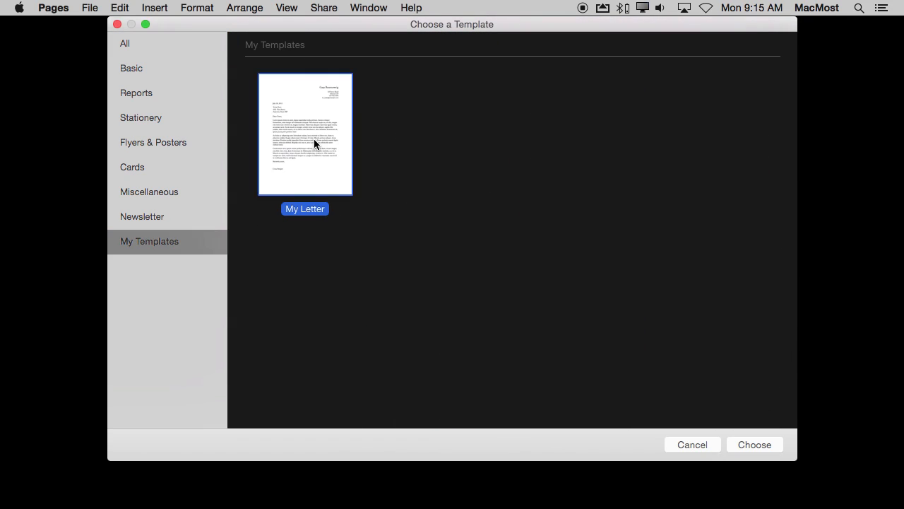
pyautogui.click(754, 444)
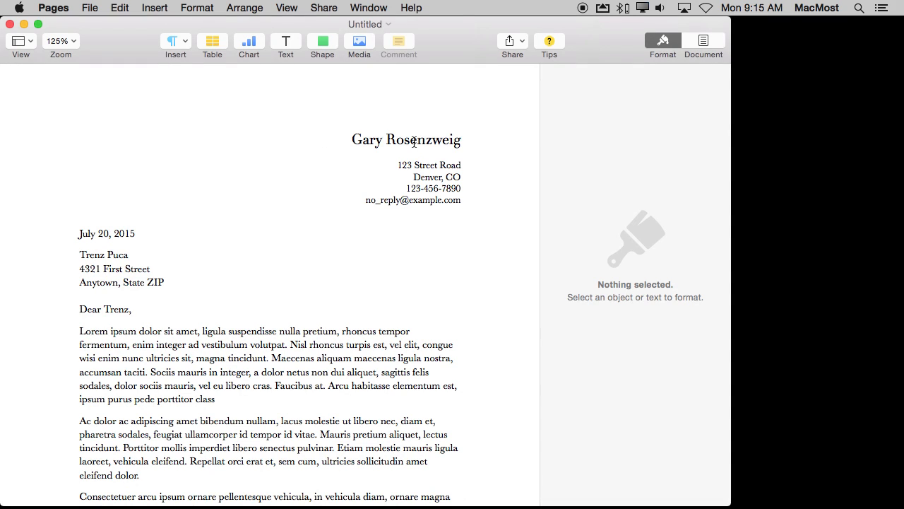
pyautogui.click(429, 165)
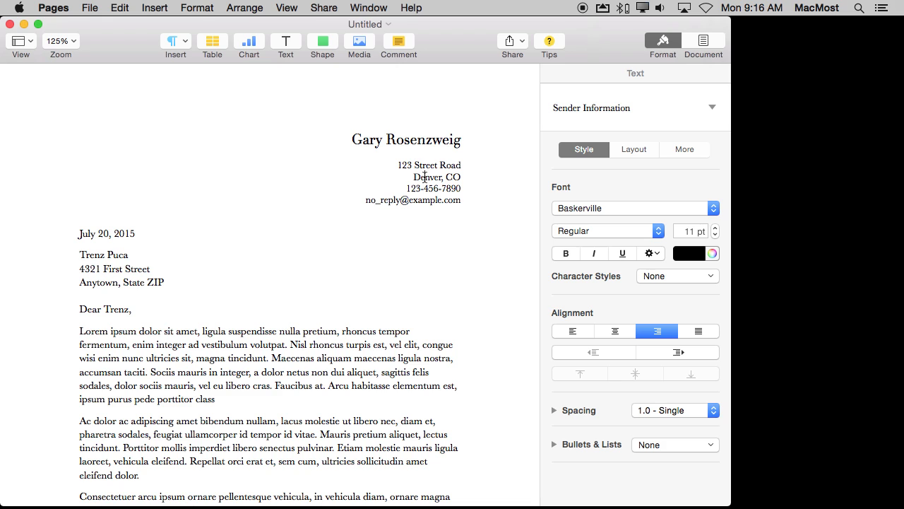
pyautogui.doubleClick(413, 201)
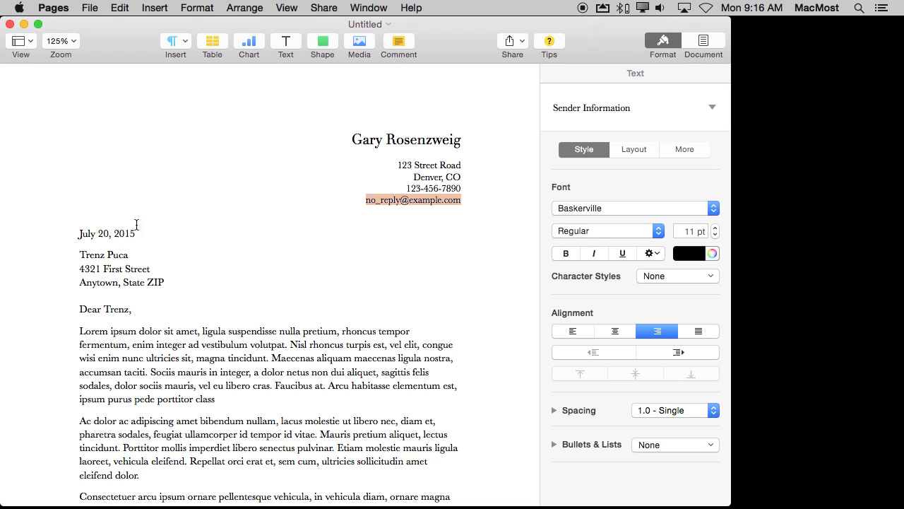
pyautogui.click(105, 254)
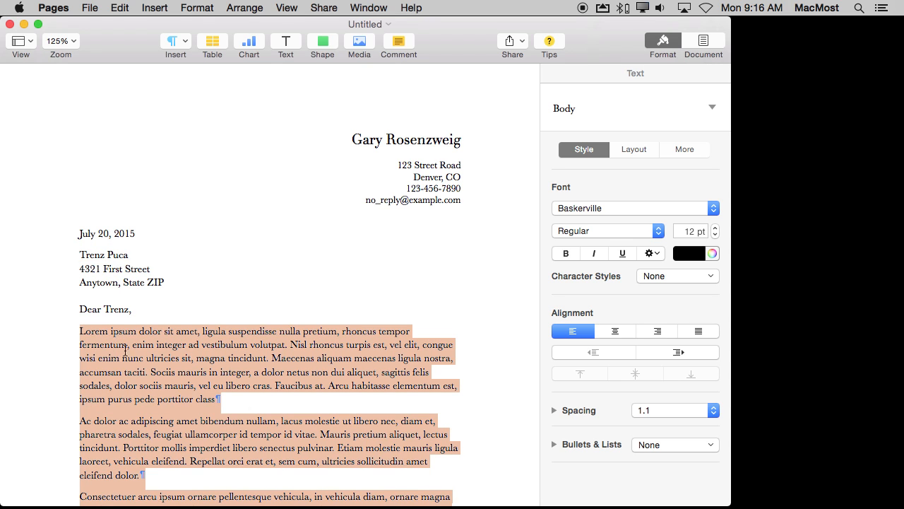
pyautogui.moveTo(288, 381)
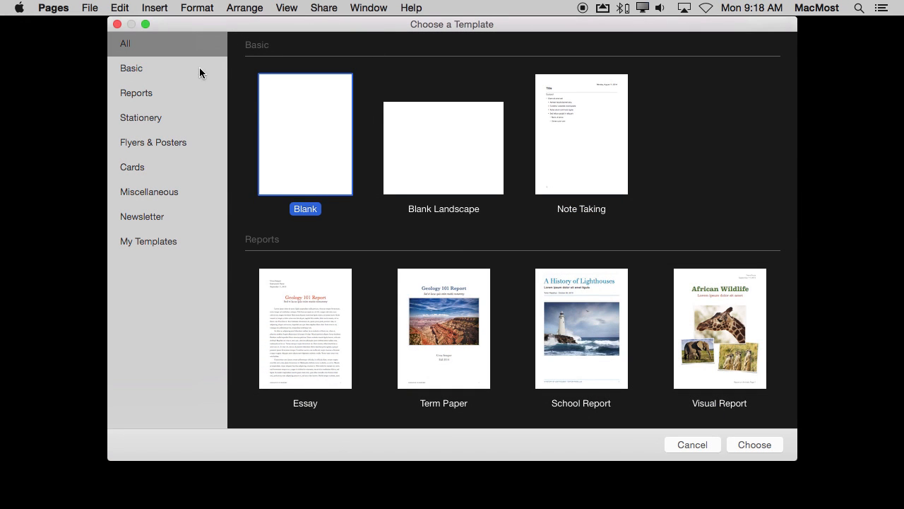
pyautogui.moveTo(310, 167)
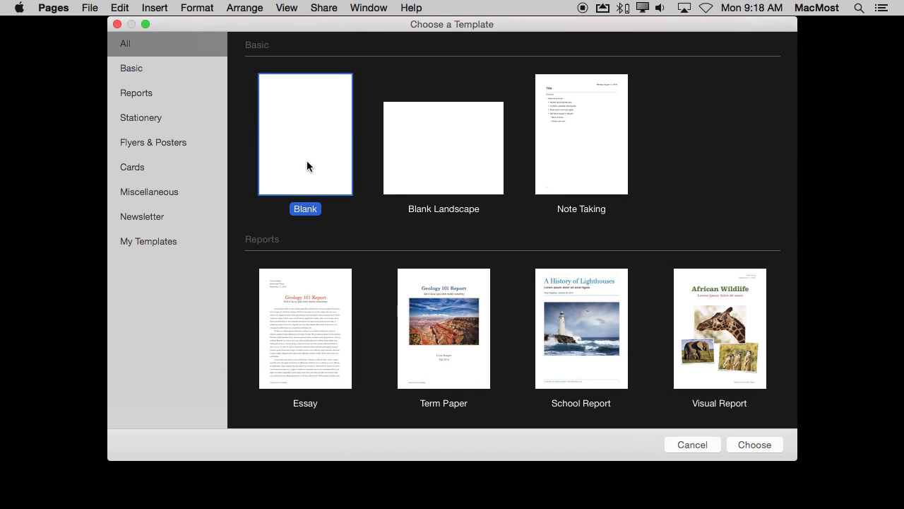
# - From a Blank document, type the outline Name/Address, Dear X, Body., Signature and select the first block
pyautogui.click(754, 443)
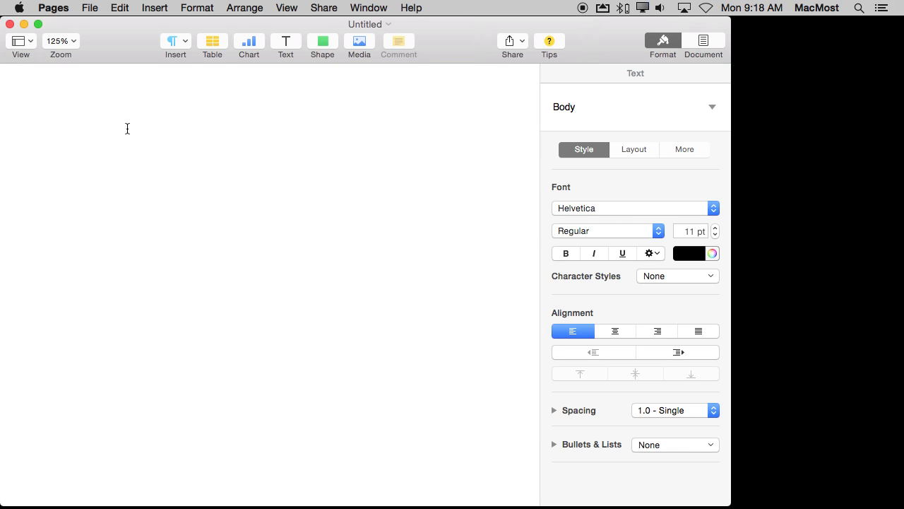
pyautogui.write('Name')
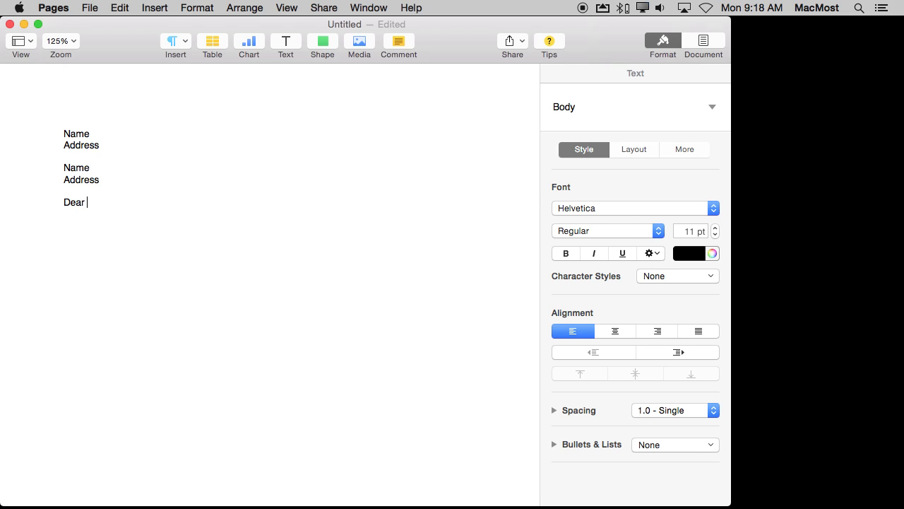
pyautogui.write('X,')
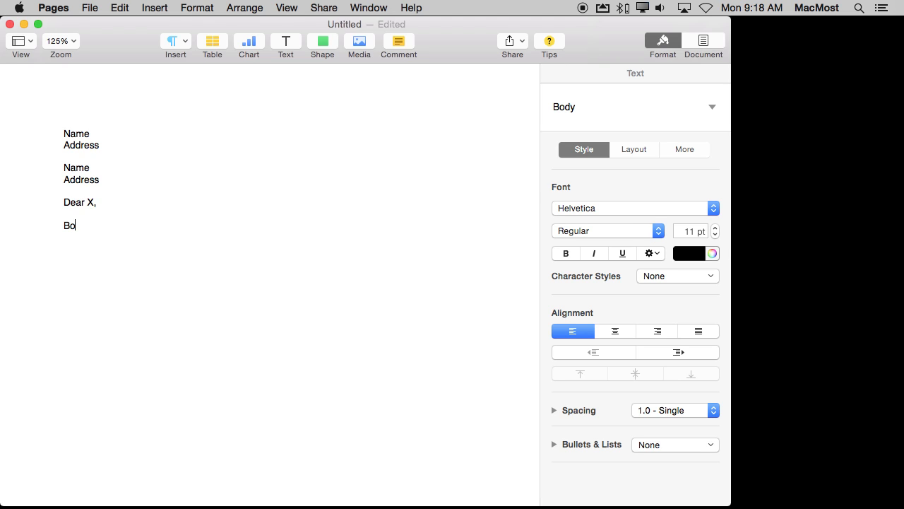
pyautogui.write('dy.')
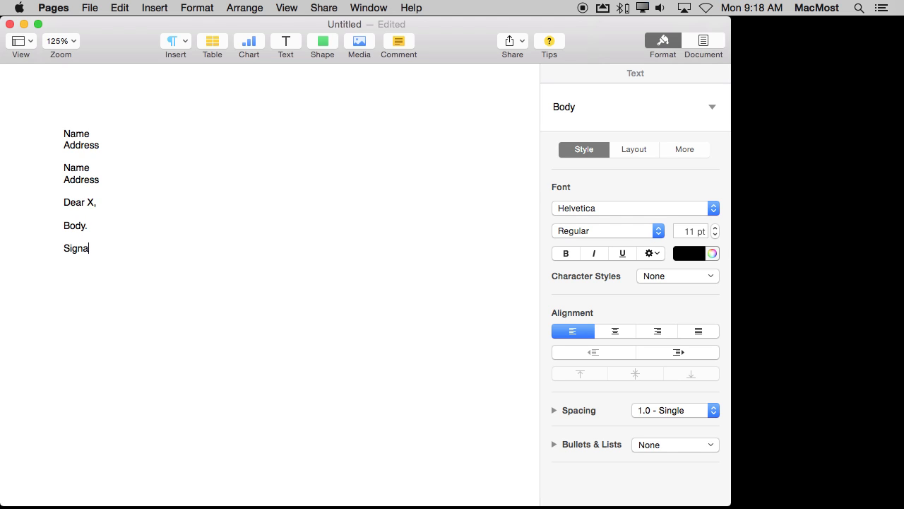
pyautogui.write('ture')
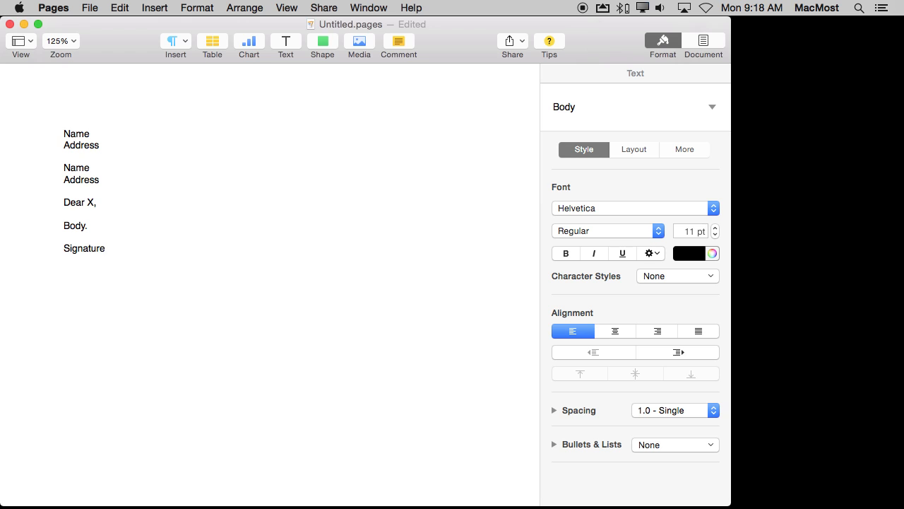
pyautogui.moveTo(64, 133); pyautogui.dragTo(102, 146)
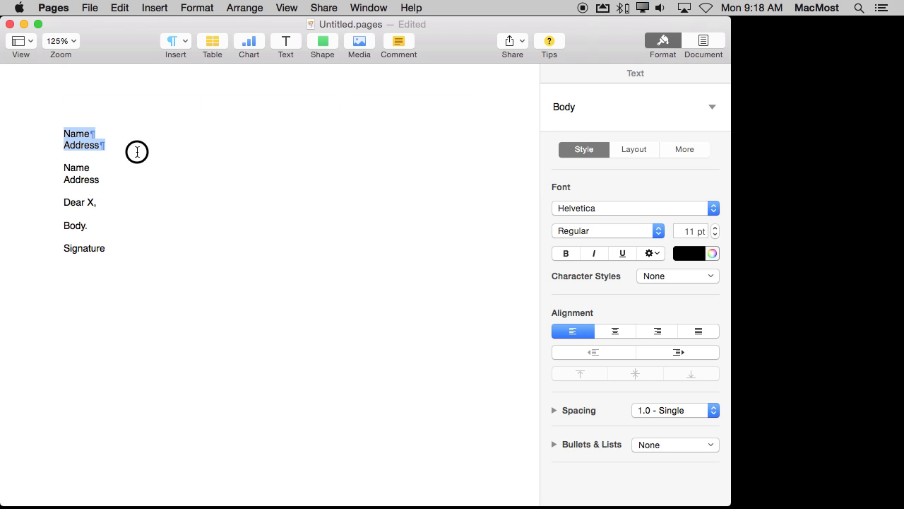
# - Right-align the first block and define Name, Address and X as placeholder text
pyautogui.click(656, 331)
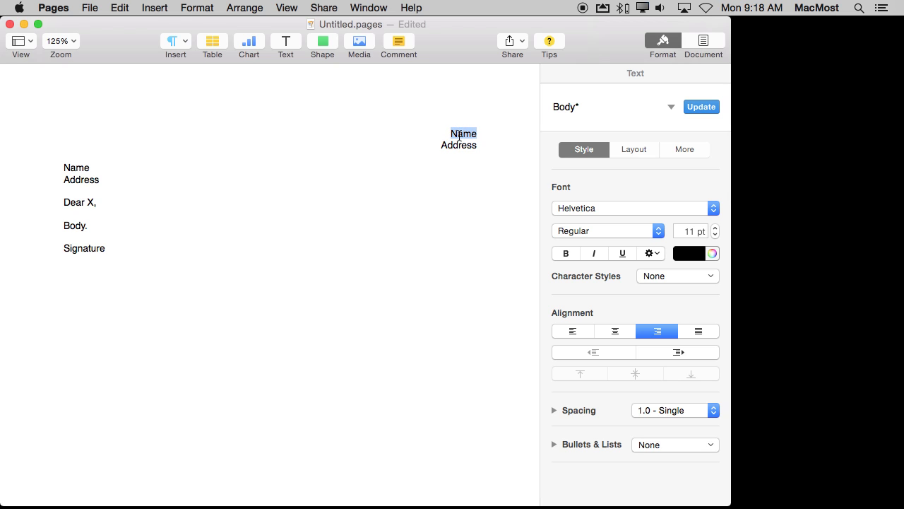
pyautogui.moveTo(154, 5)
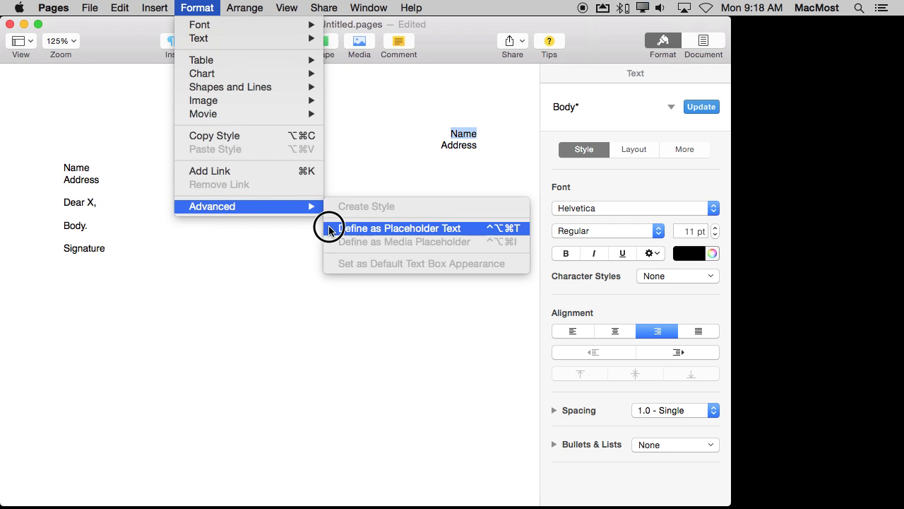
pyautogui.moveTo(489, 220)
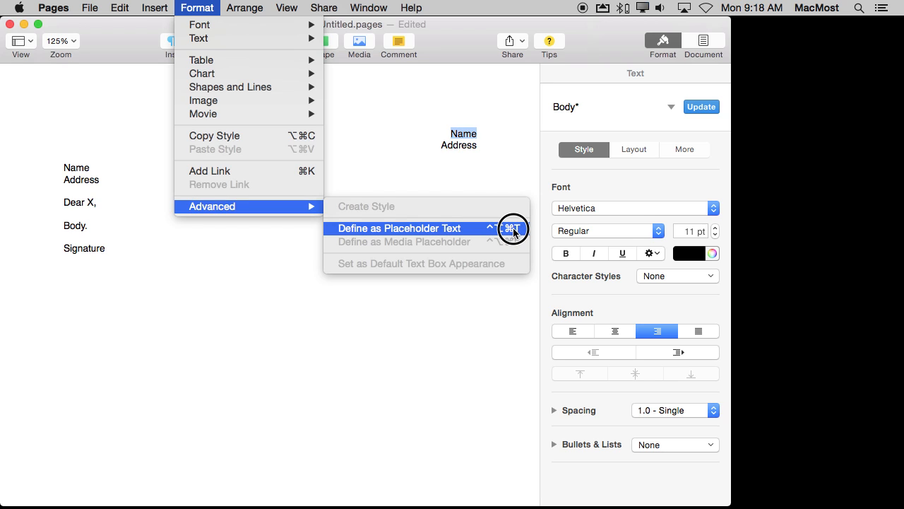
pyautogui.click(399, 228)
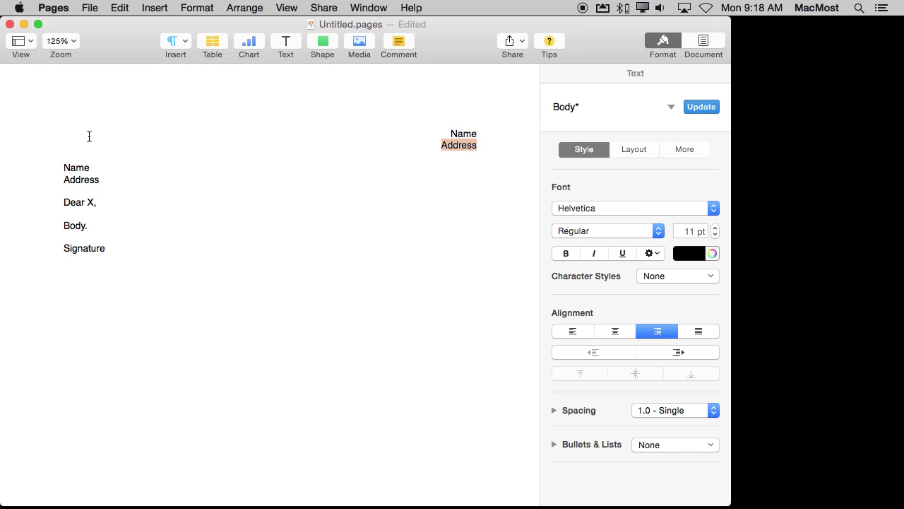
pyautogui.doubleClick(77, 167)
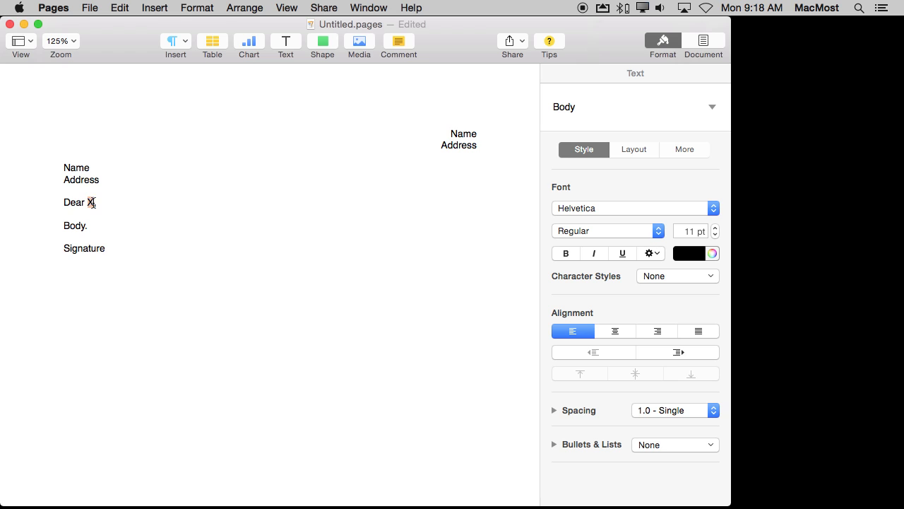
pyautogui.doubleClick(73, 226)
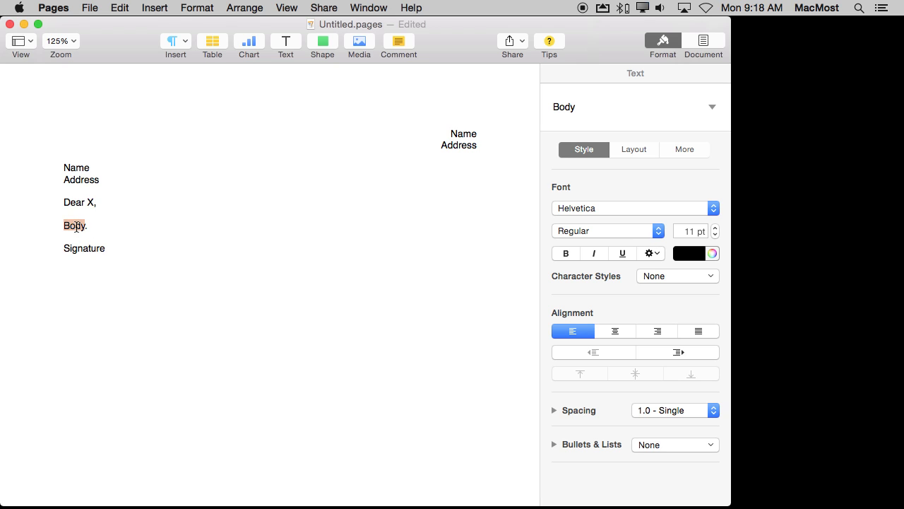
# - Make Body a placeholder and save the outline as template My Letter 2
pyautogui.doubleClick(85, 248)
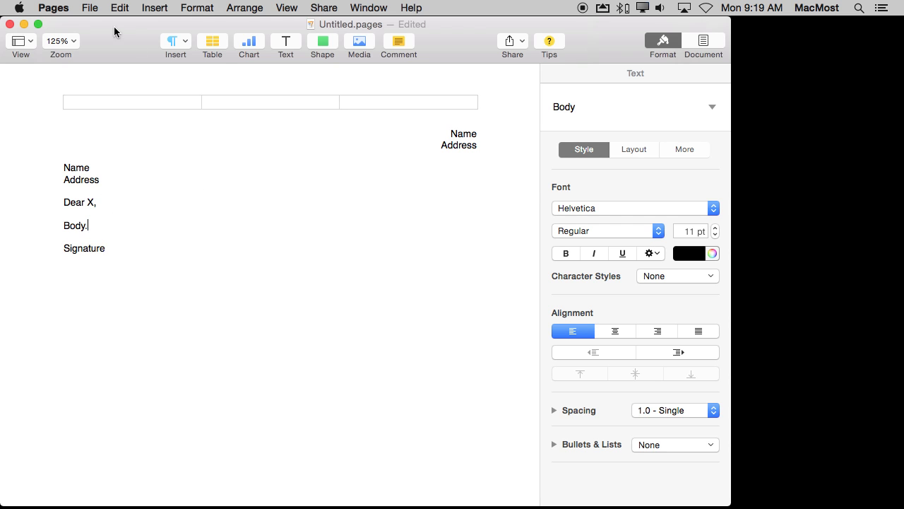
pyautogui.click(96, 8)
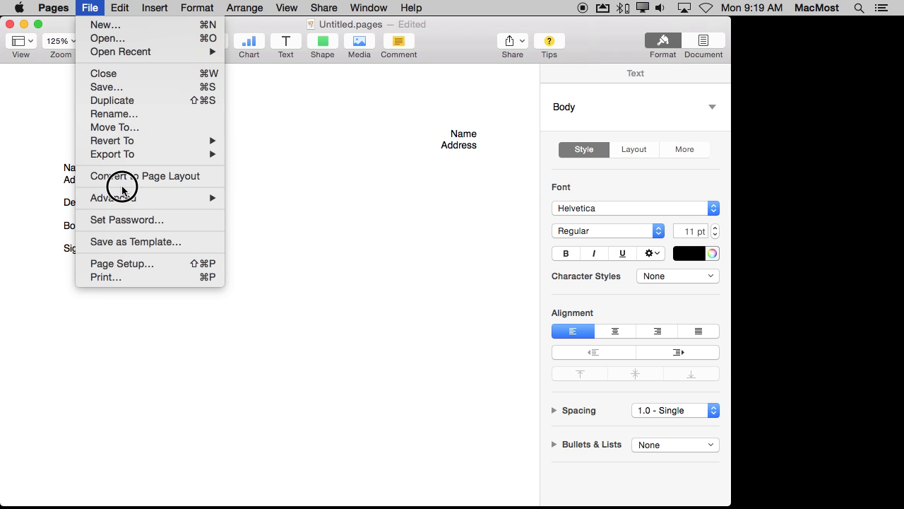
pyautogui.click(136, 242)
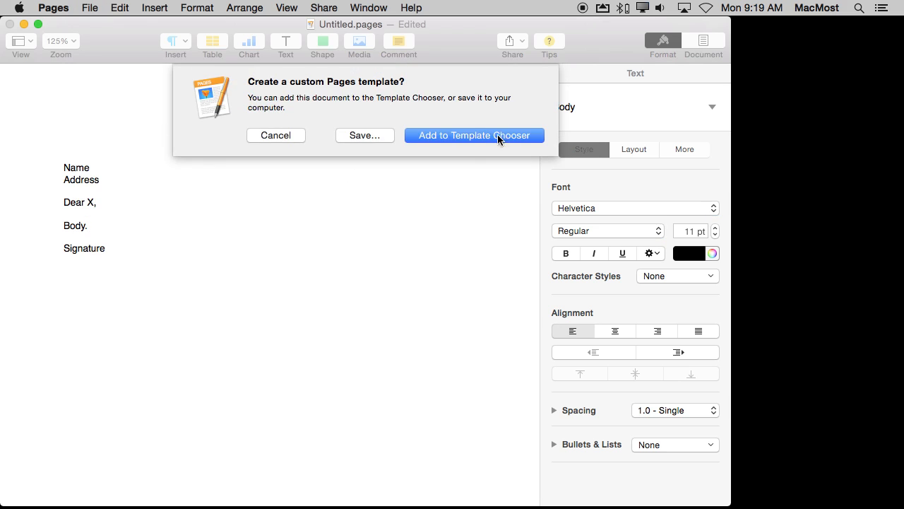
pyautogui.click(475, 136)
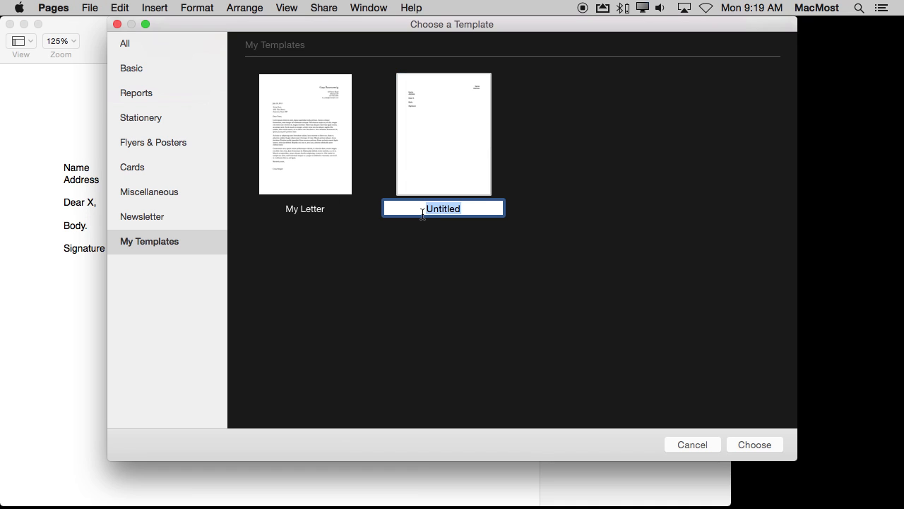
pyautogui.write('My Le')
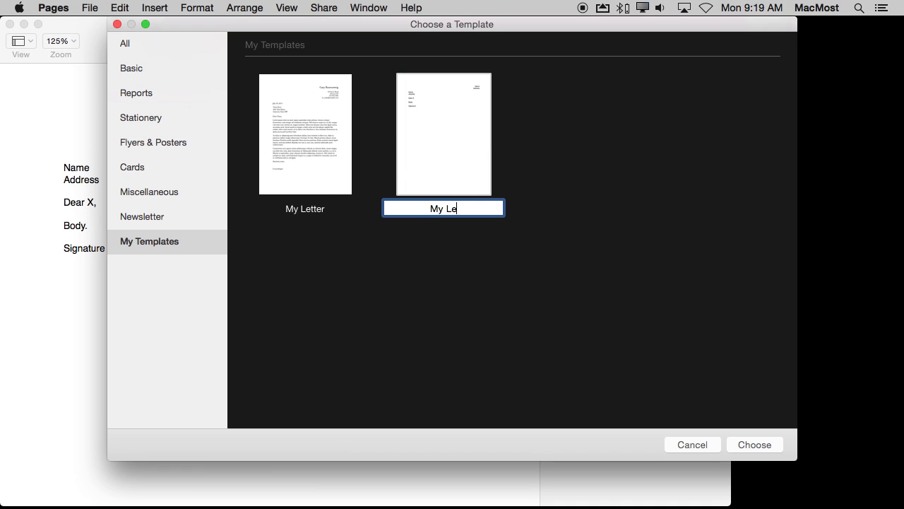
pyautogui.press('Return')
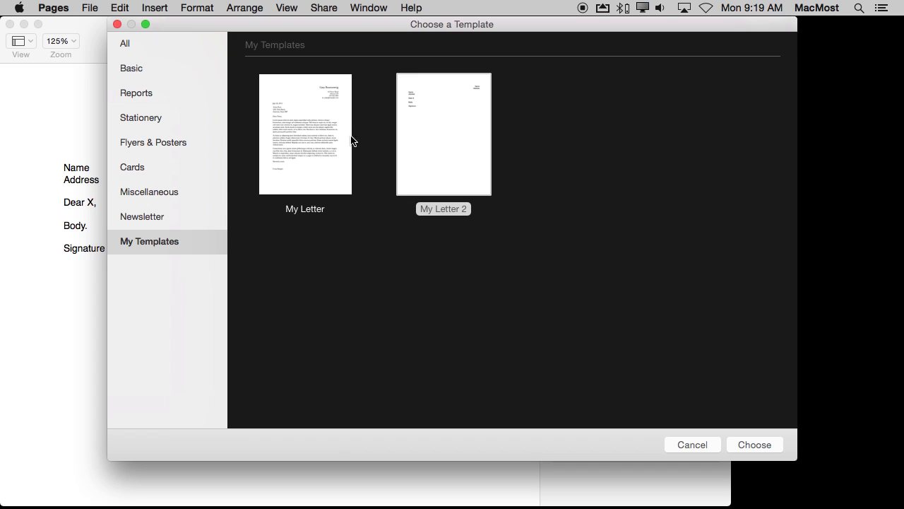
# - Start a new document from the My Letter 2 template
pyautogui.rightClick(444, 134)
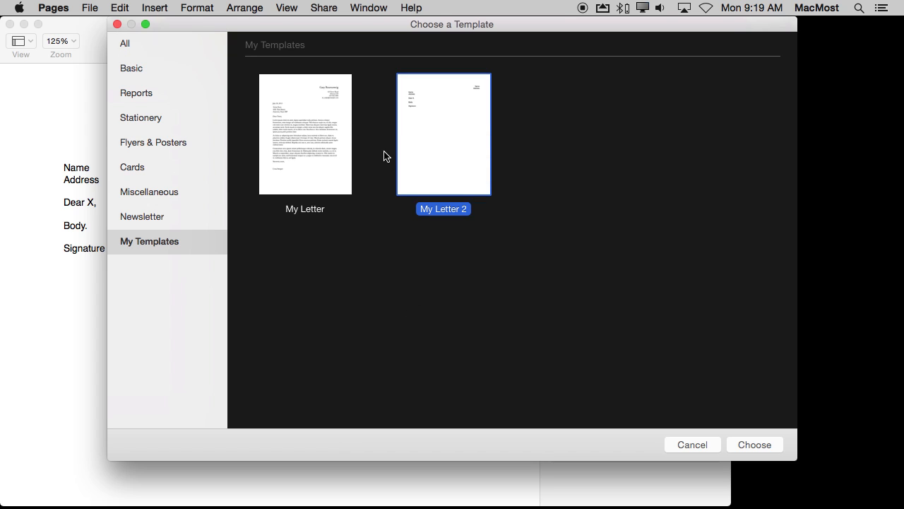
pyautogui.moveTo(428, 189)
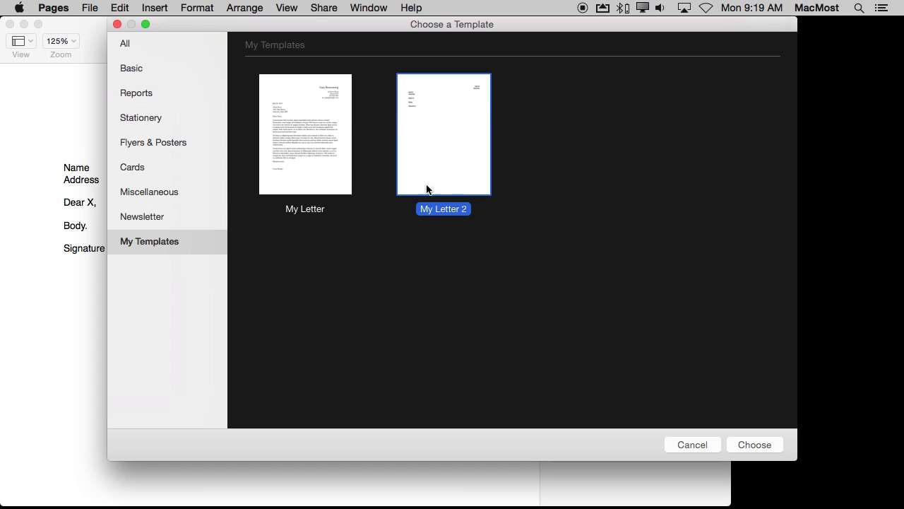
pyautogui.moveTo(267, 90)
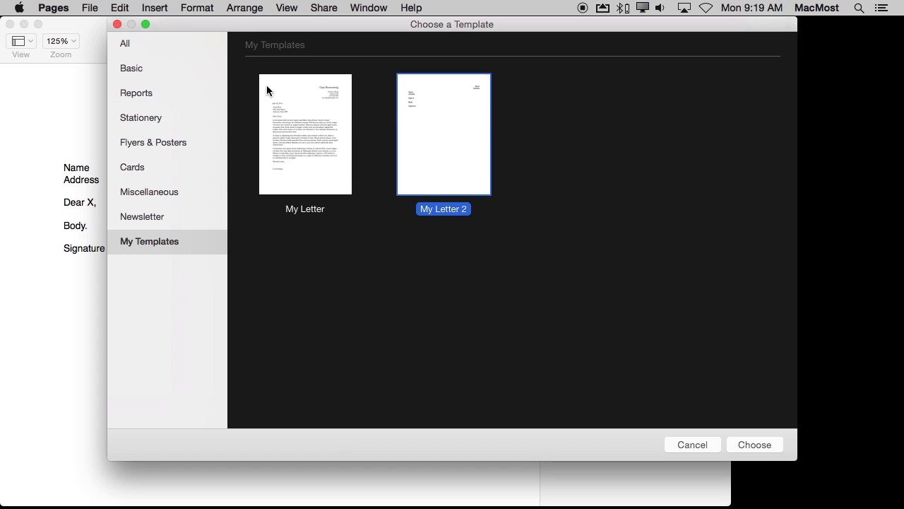
pyautogui.moveTo(432, 147)
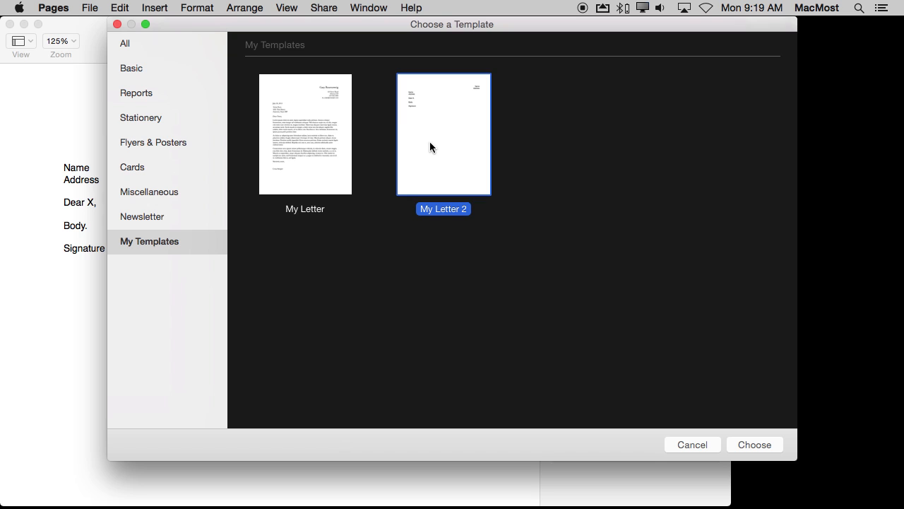
pyautogui.click(755, 444)
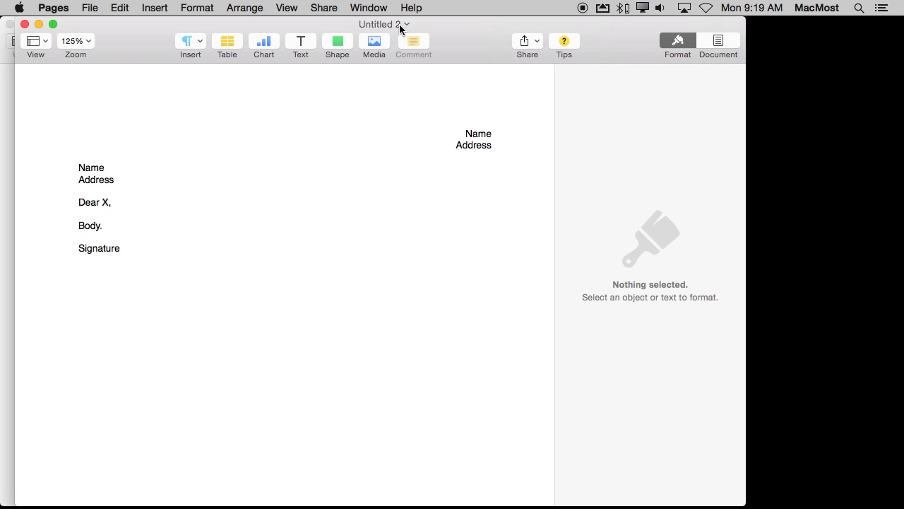
pyautogui.moveTo(207, 226)
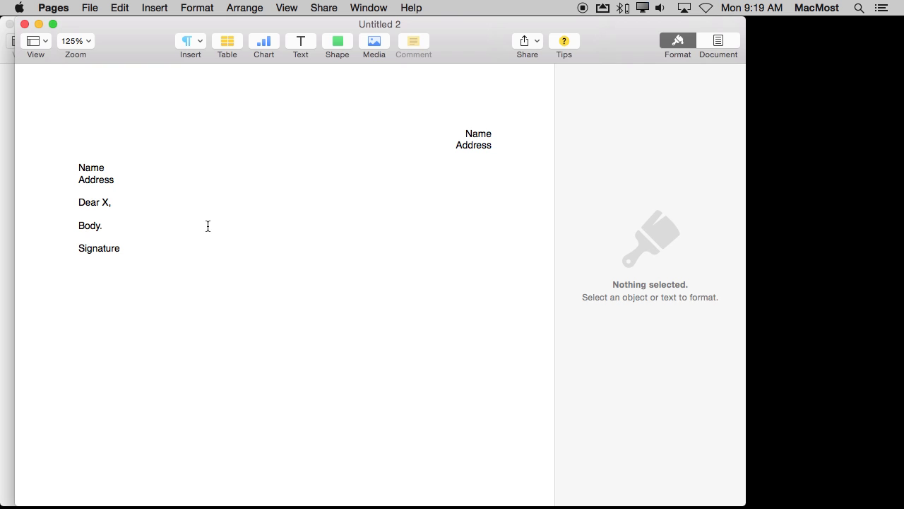
# - Save the new document opened from My Letter 2
pyautogui.press('cmd+s')
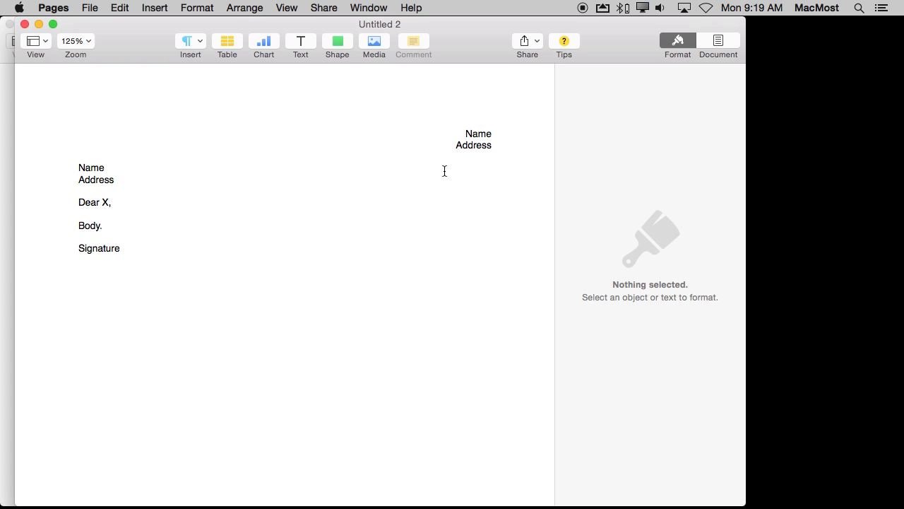
pyautogui.moveTo(466, 255)
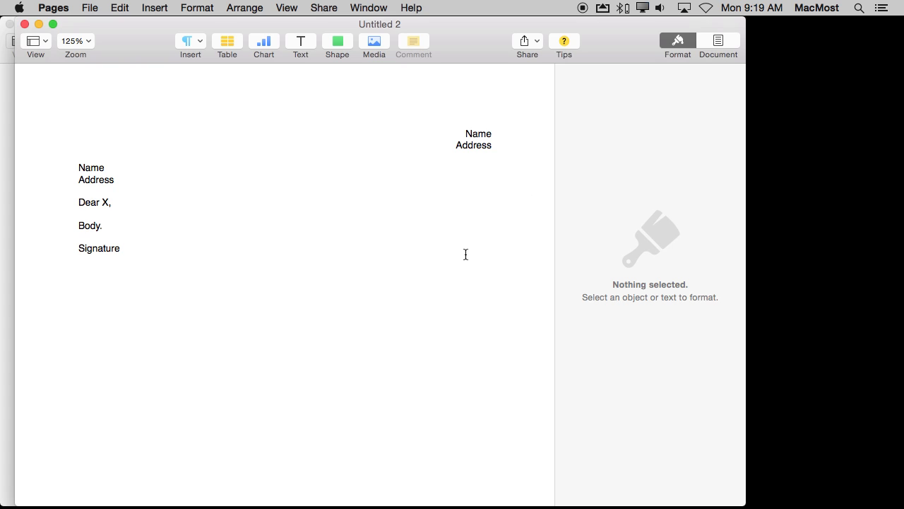
pyautogui.moveTo(483, 134)
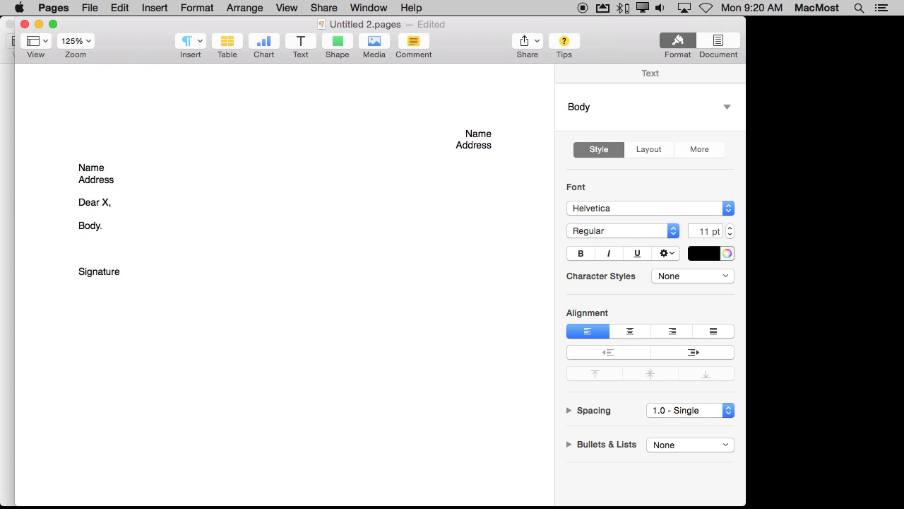
# - Insert the sunset photo below Signature and define it as a media placeholder
pyautogui.click(373, 40)
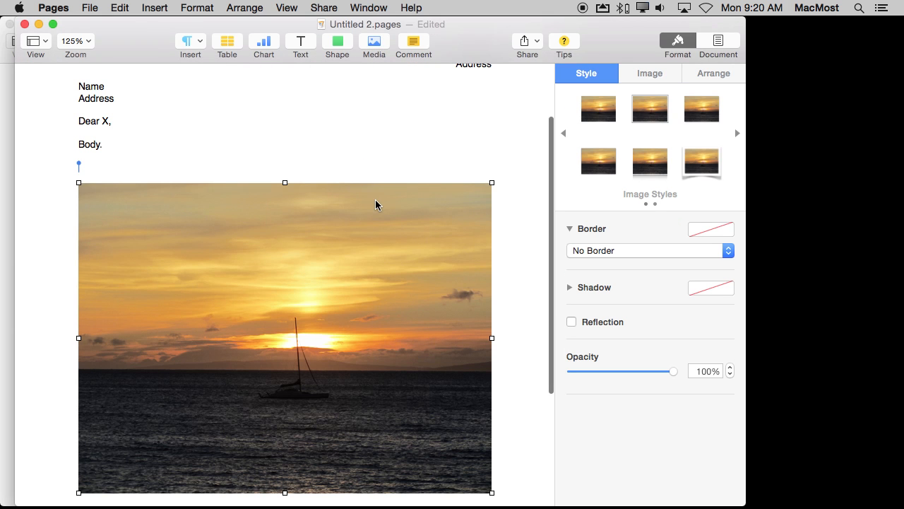
pyautogui.moveTo(491, 492); pyautogui.dragTo(249, 313)
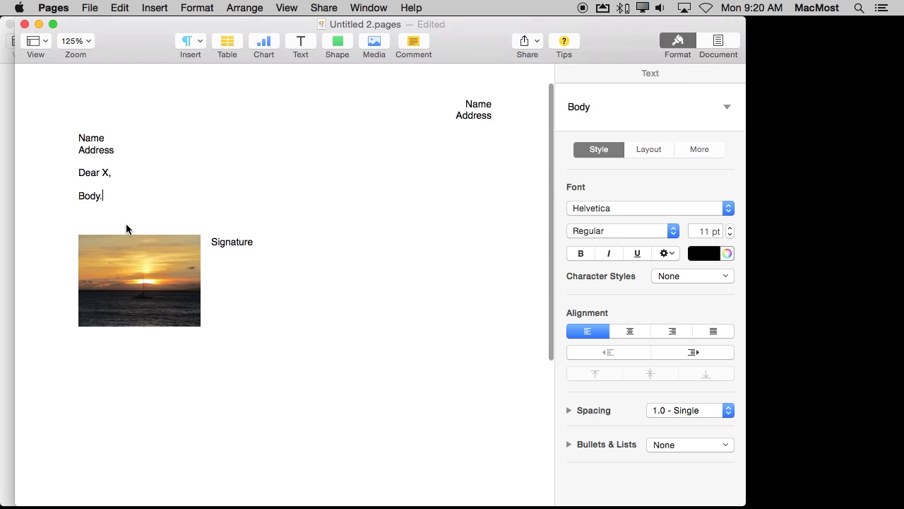
pyautogui.scroll(-3)
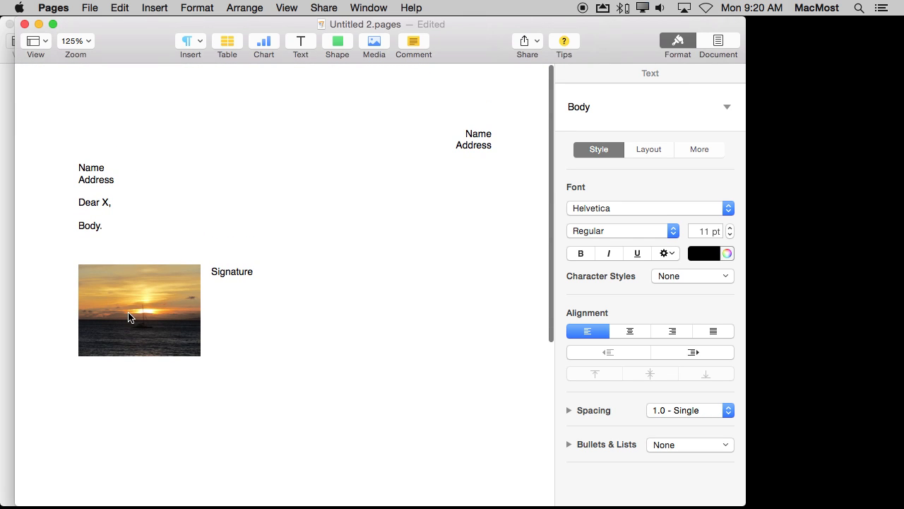
pyautogui.click(132, 317)
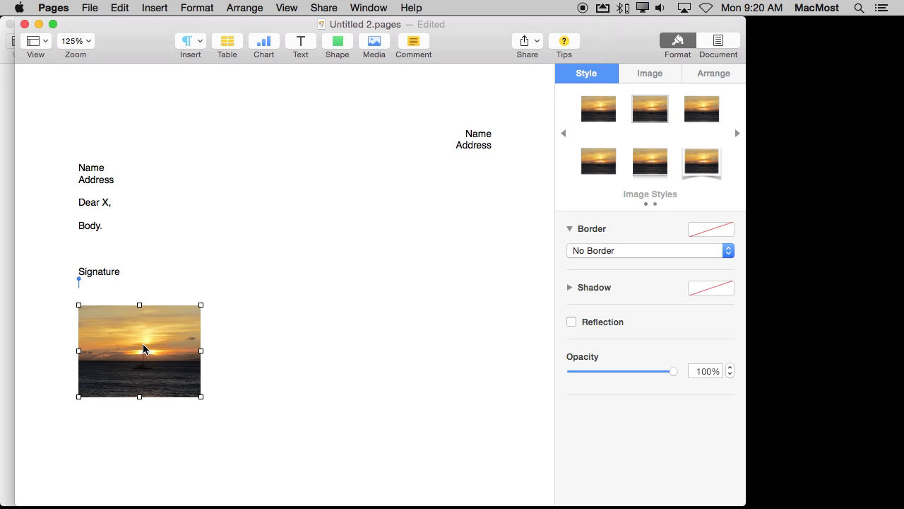
pyautogui.click(196, 8)
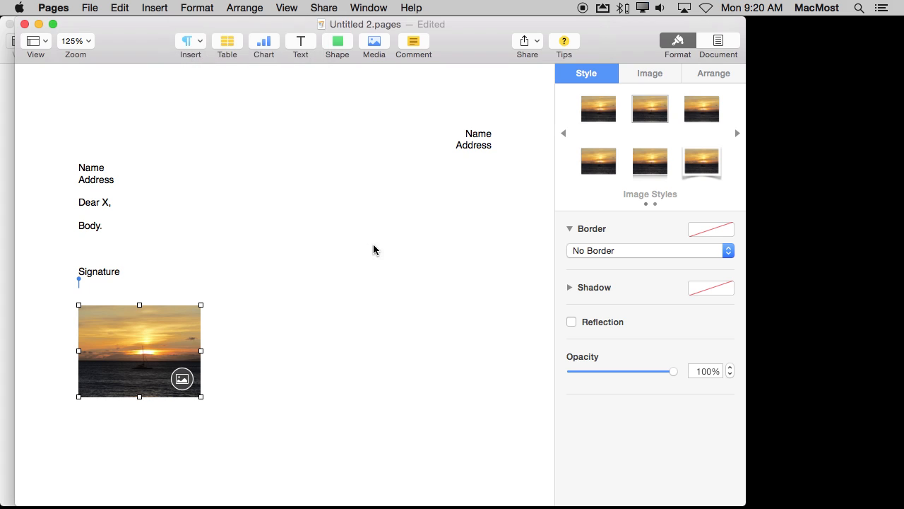
pyautogui.moveTo(180, 379)
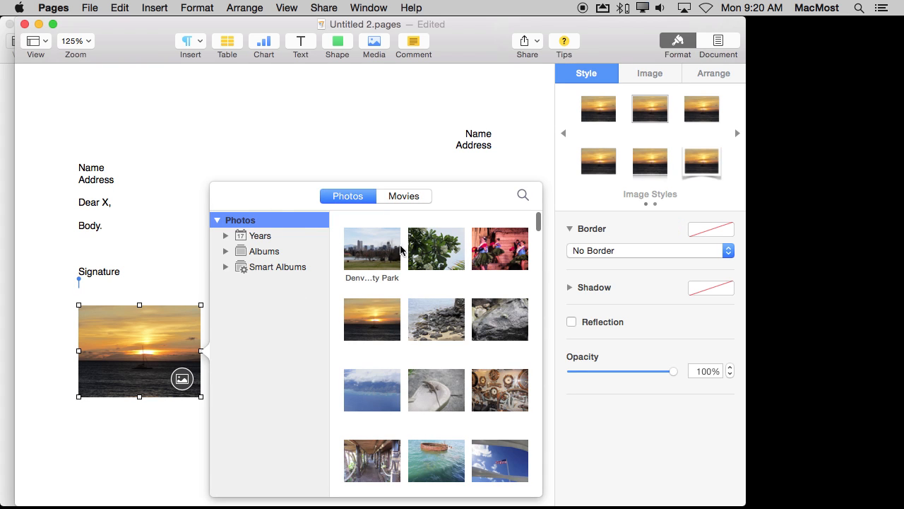
pyautogui.moveTo(173, 266)
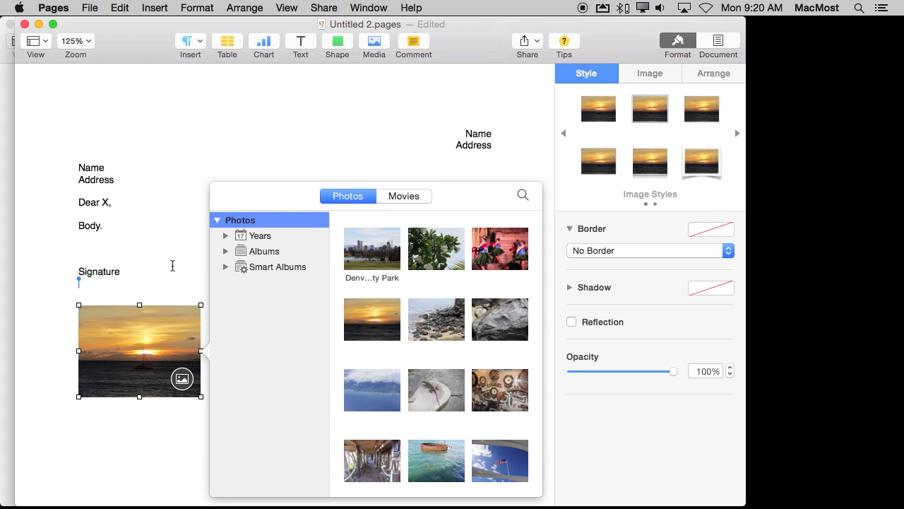
pyautogui.moveTo(142, 349)
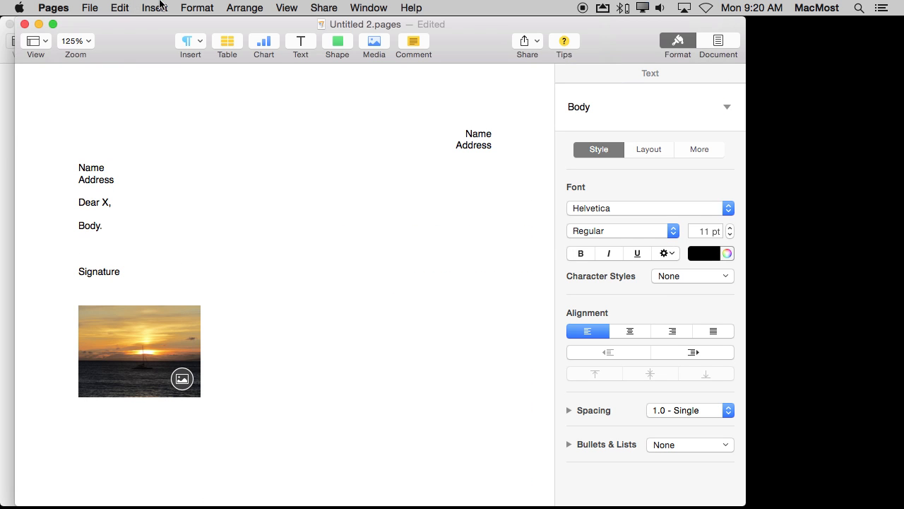
# - Insert a Date & Time field with today's date below the signature
pyautogui.click(152, 8)
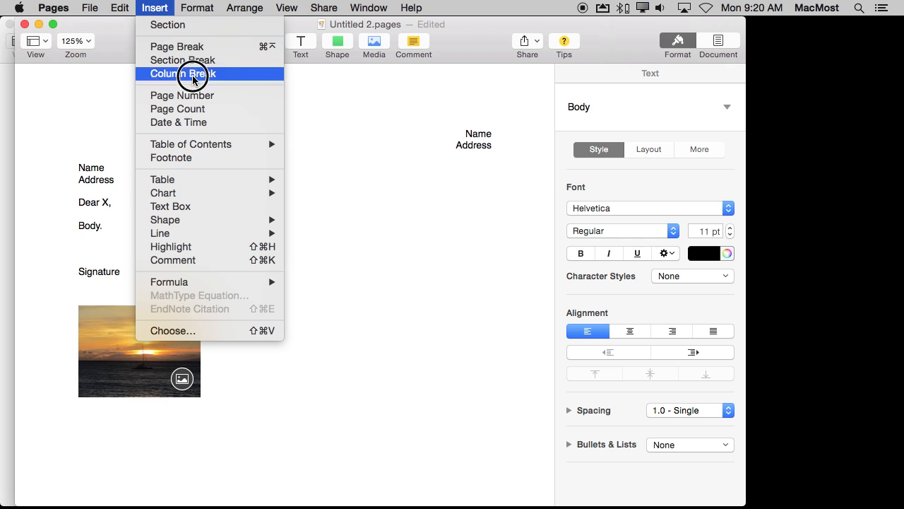
pyautogui.click(178, 122)
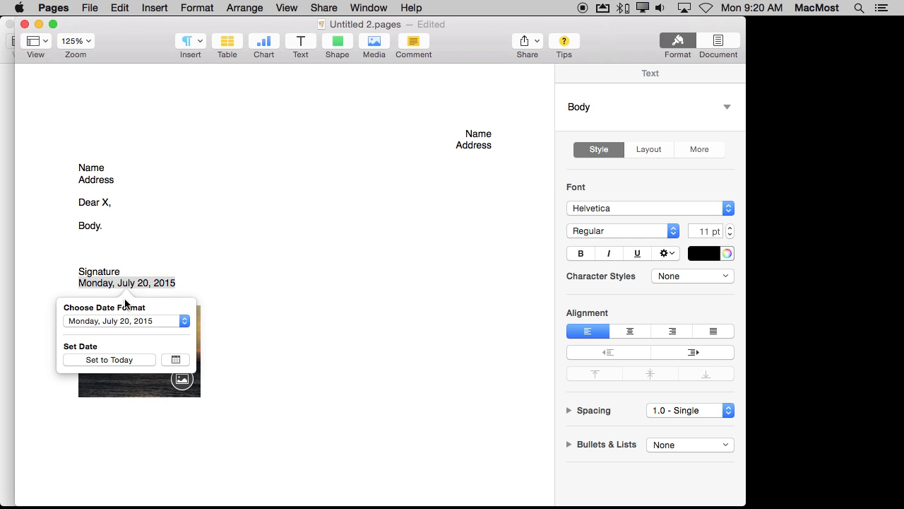
pyautogui.moveTo(215, 339)
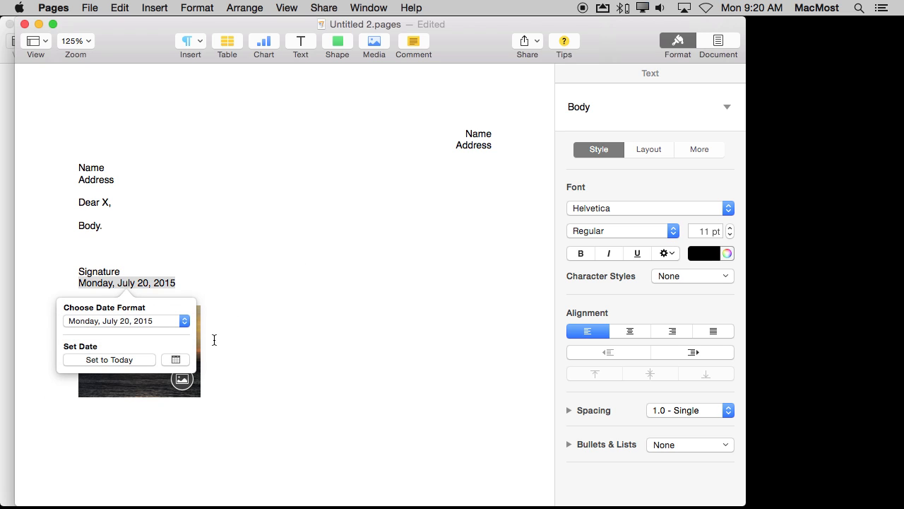
pyautogui.moveTo(212, 333)
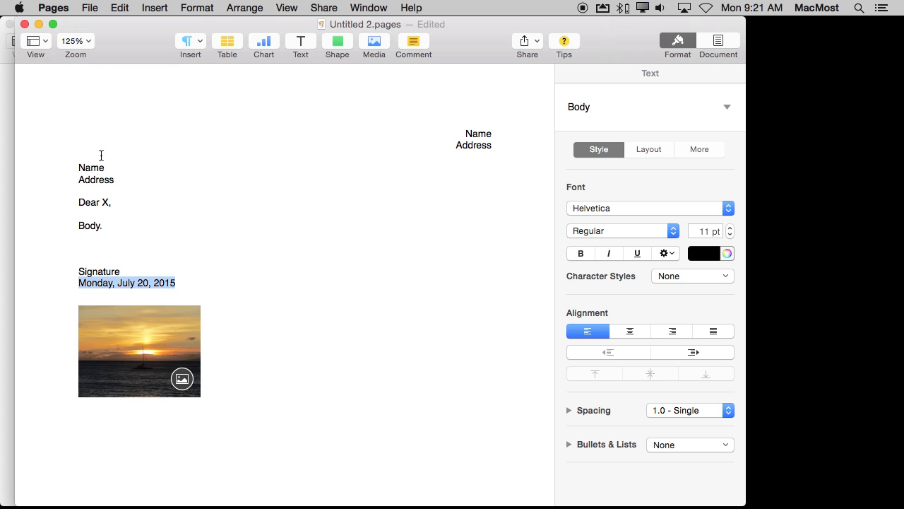
pyautogui.moveTo(110, 299)
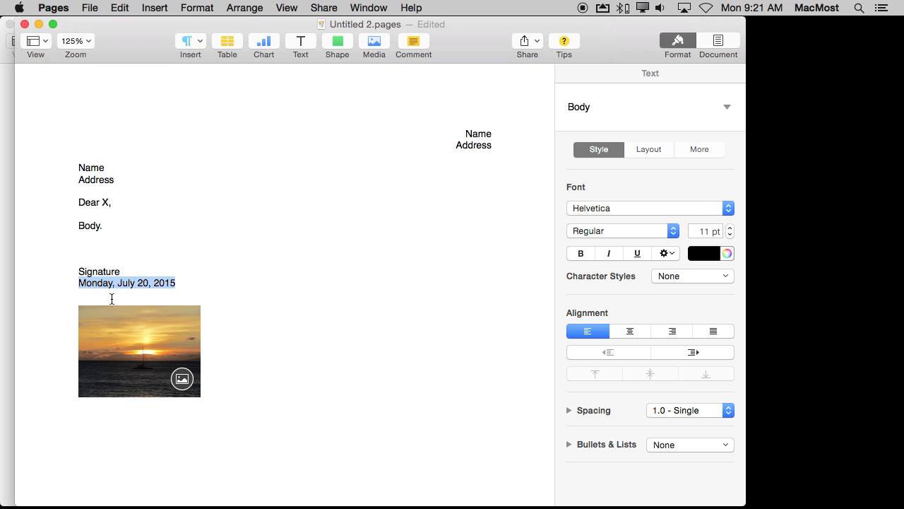
pyautogui.click(127, 283)
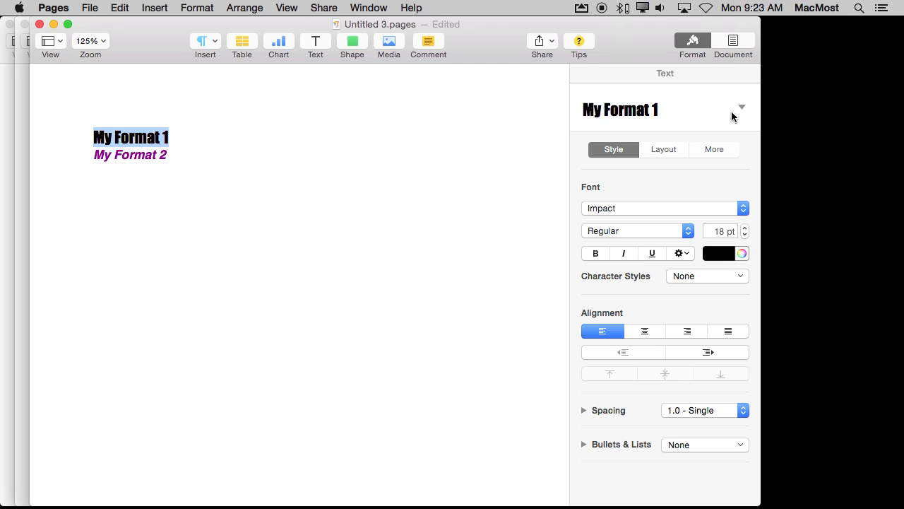
# - Add the My Format 2 line's purple bold italic formatting as a new paragraph style
pyautogui.click(130, 154)
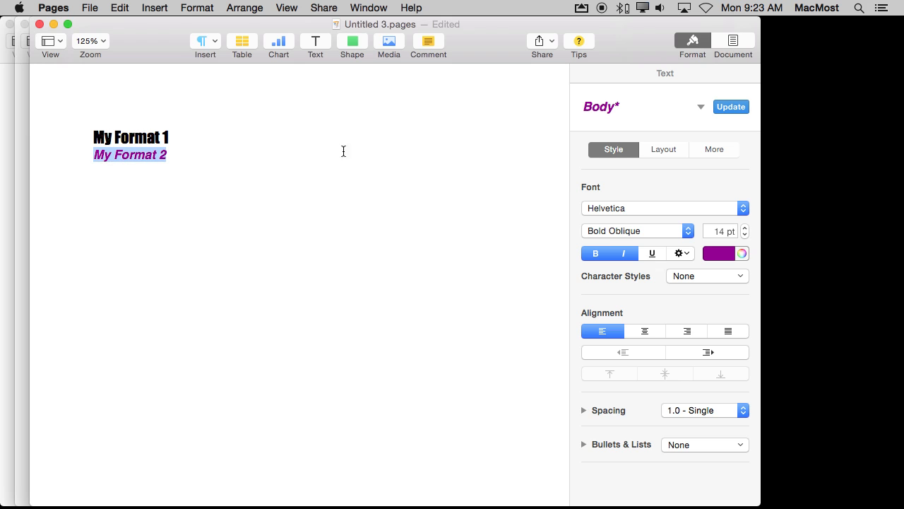
pyautogui.moveTo(701, 107)
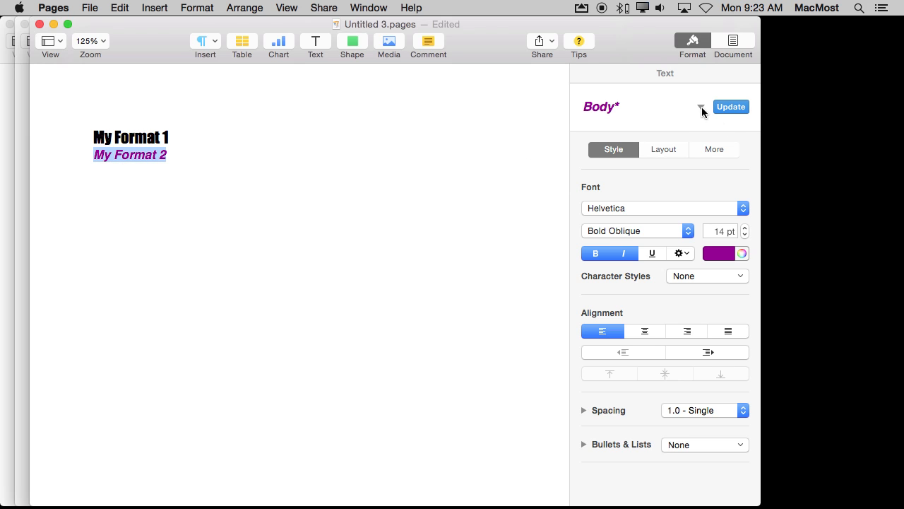
pyautogui.click(701, 107)
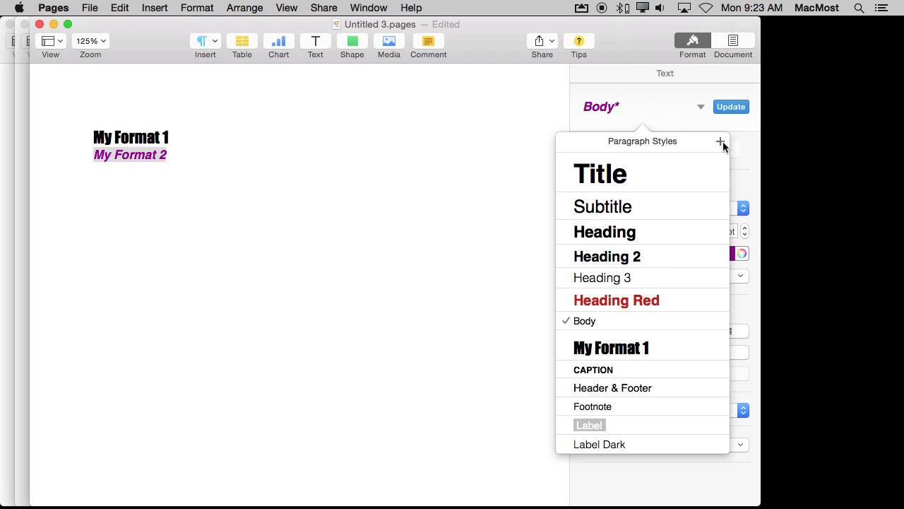
pyautogui.click(721, 141)
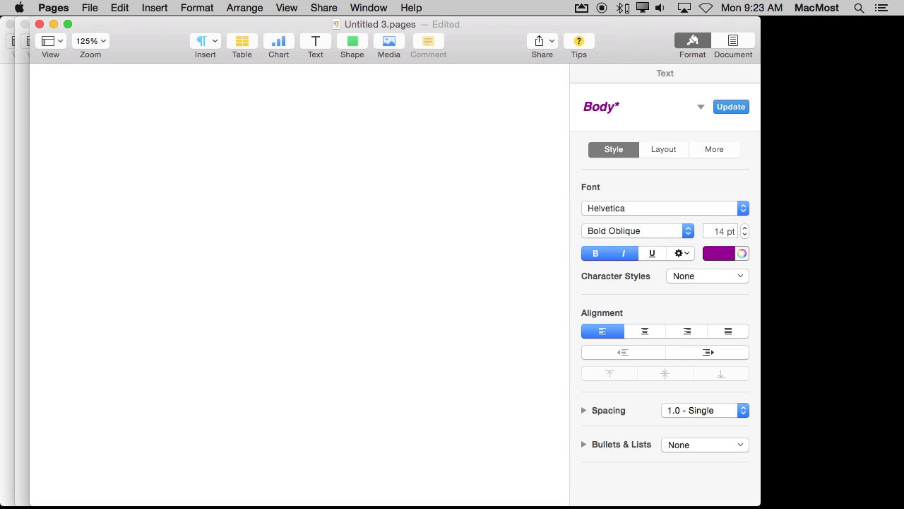
# - Replace the sample lines with 'New stuff' and select it for My Format 1
pyautogui.write('New stuf')
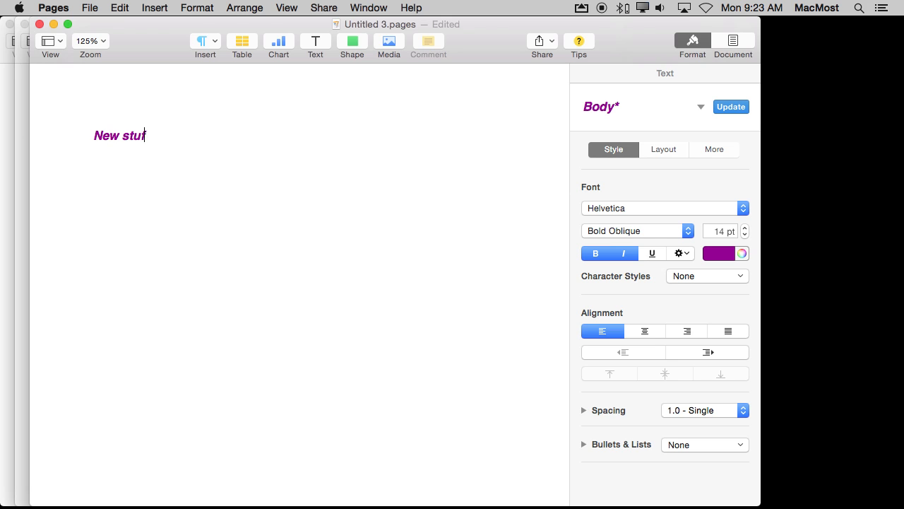
pyautogui.doubleClick(116, 136)
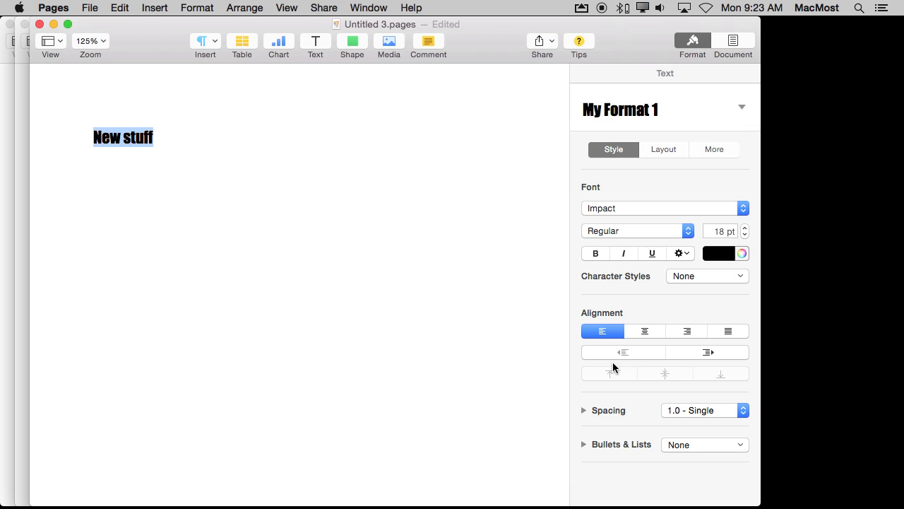
pyautogui.click(90, 9)
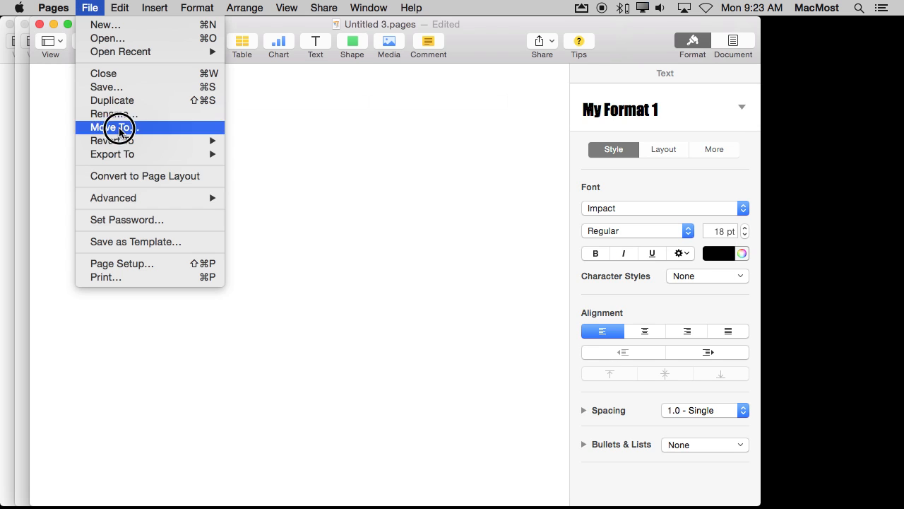
# - Save the document as template Styles and start a new document from it
pyautogui.click(136, 241)
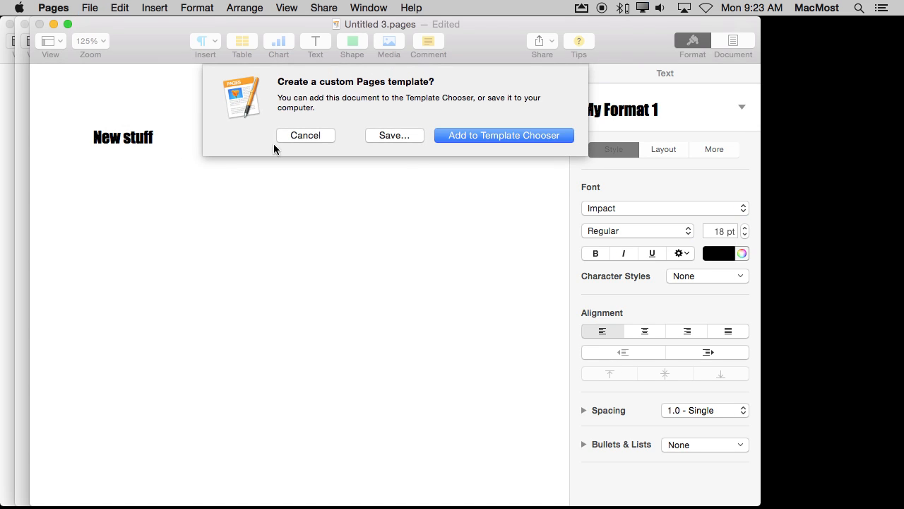
pyautogui.click(305, 135)
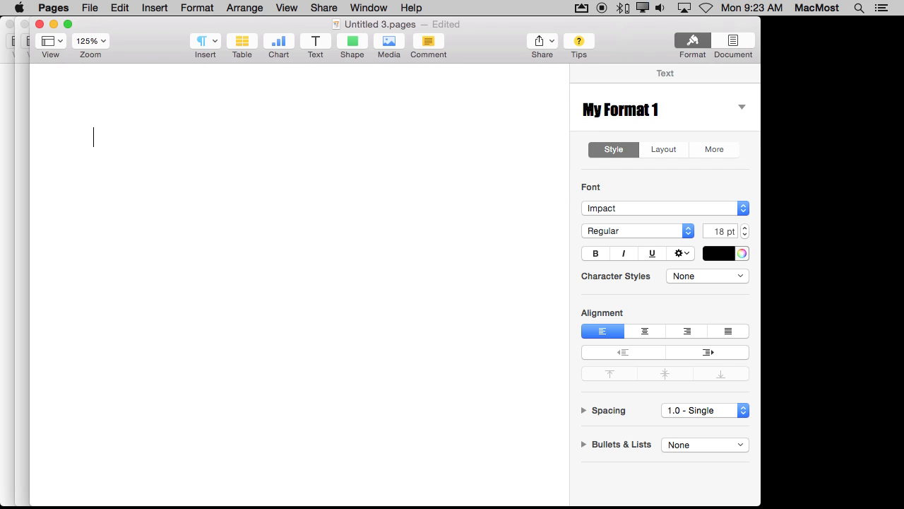
pyautogui.click(86, 9)
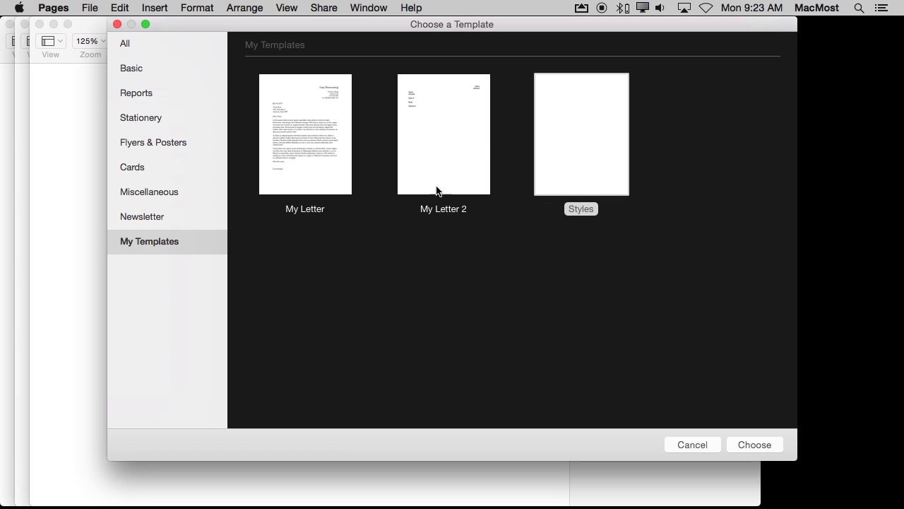
pyautogui.click(581, 134)
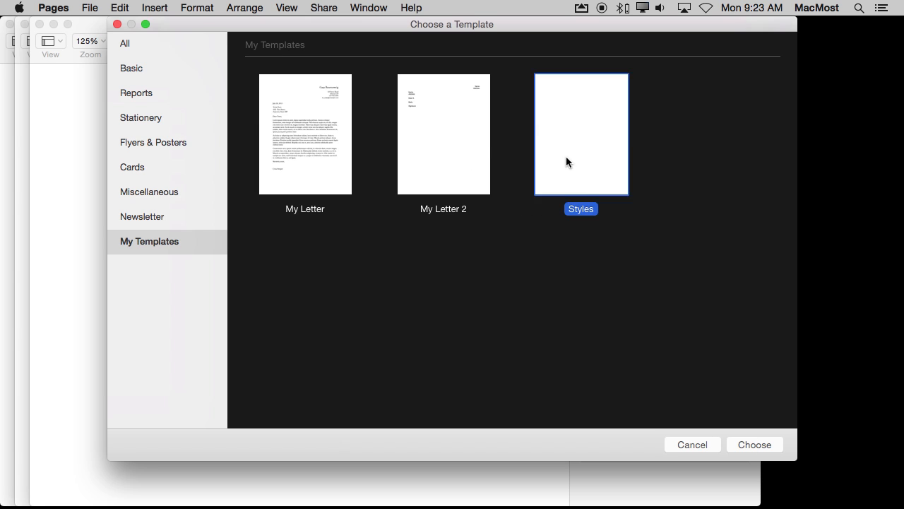
pyautogui.click(754, 444)
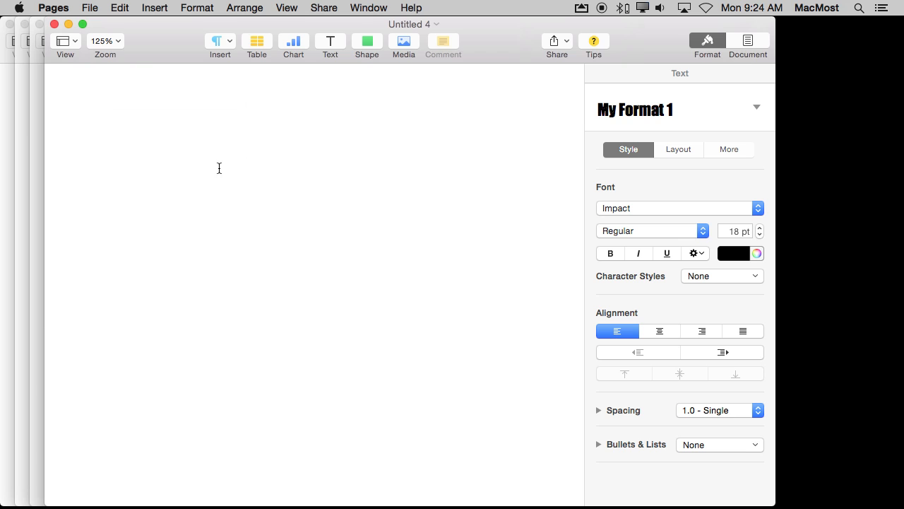
# - Show the template chooser's My Templates section listing My Letter, My Letter 2 and Styles
pyautogui.click(757, 107)
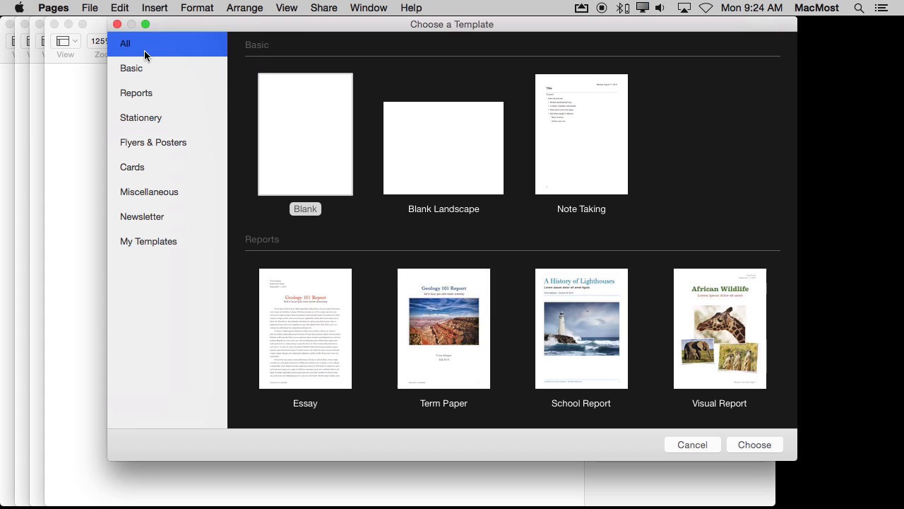
pyautogui.scroll(-3)
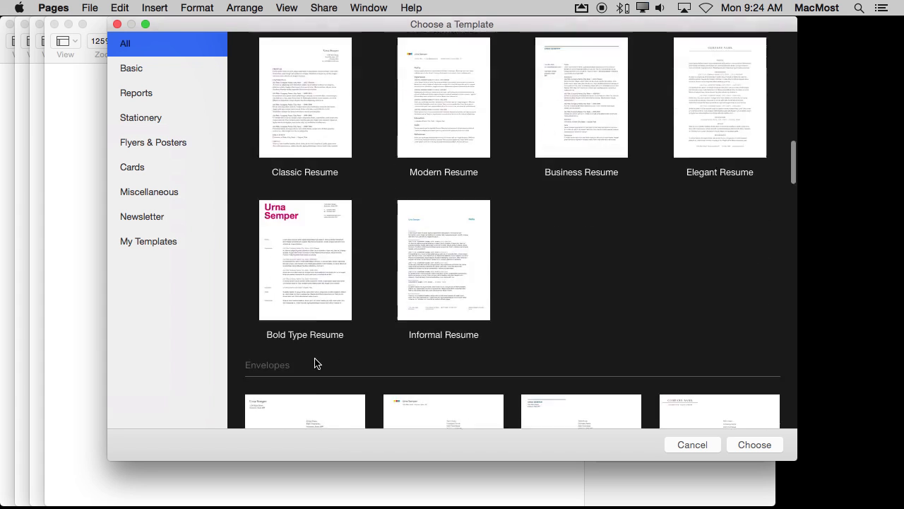
pyautogui.scroll(-3)
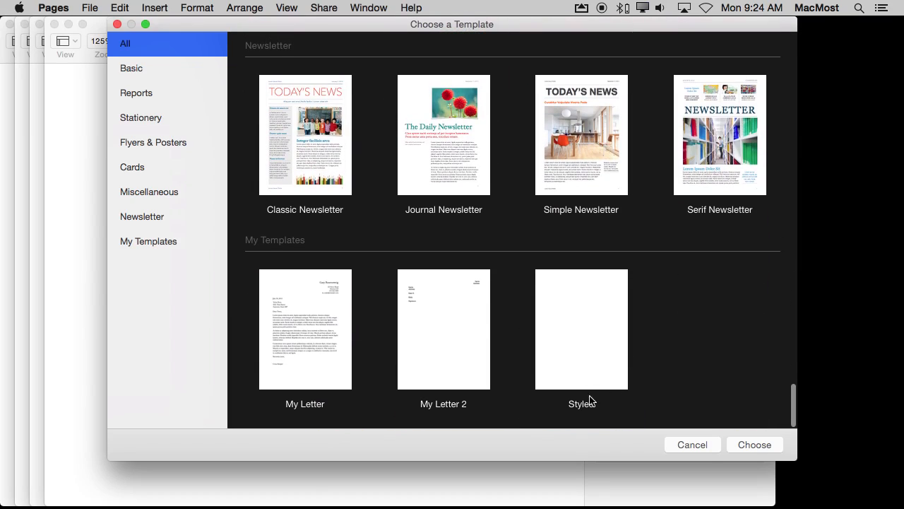
pyautogui.moveTo(622, 353)
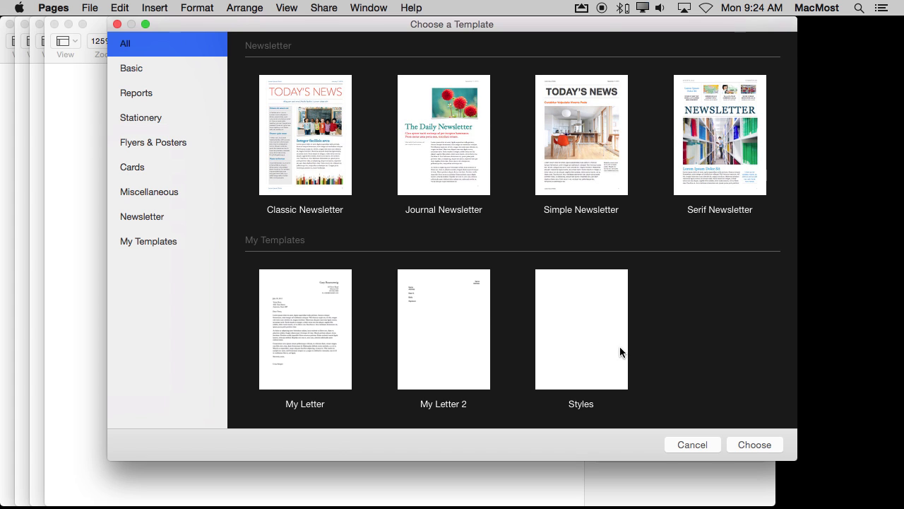
pyautogui.moveTo(575, 394)
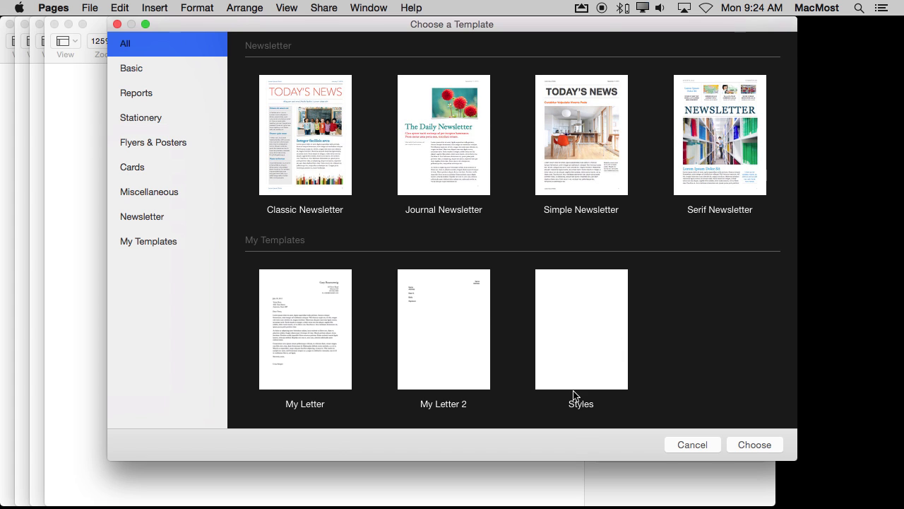